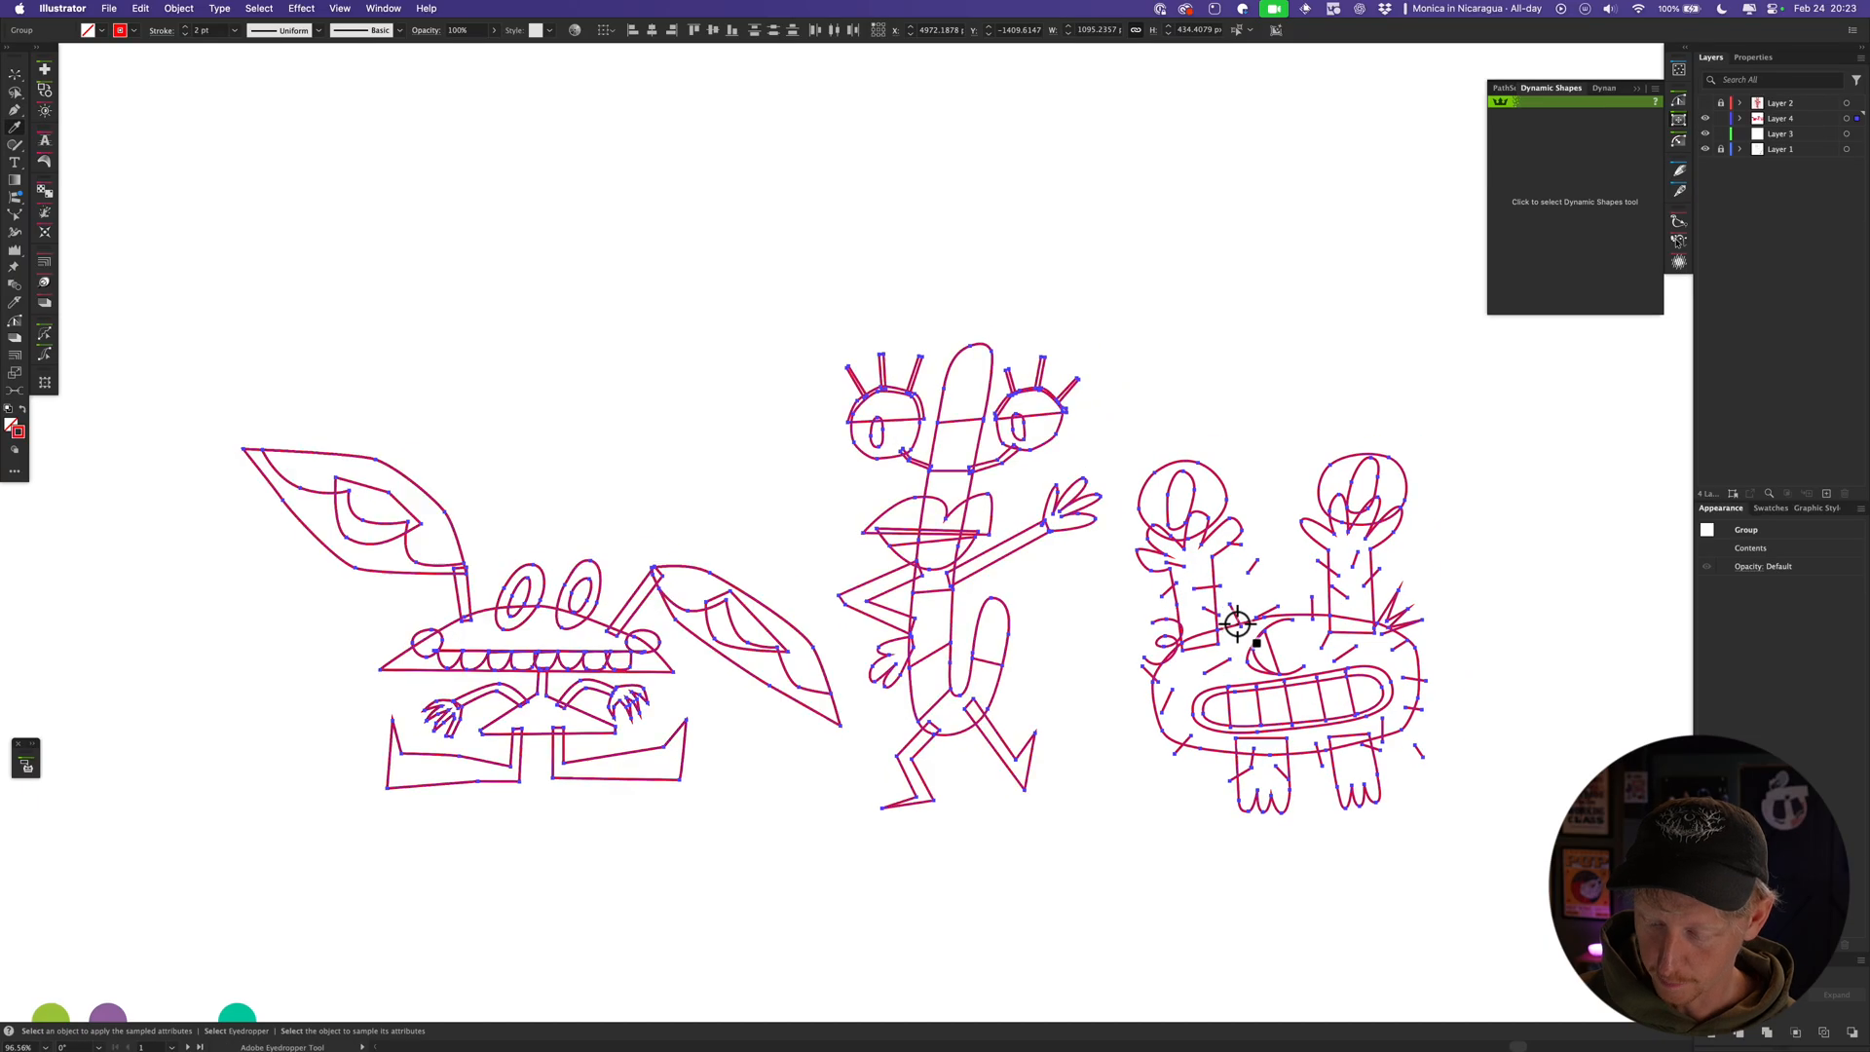
mouse_move(670, 644)
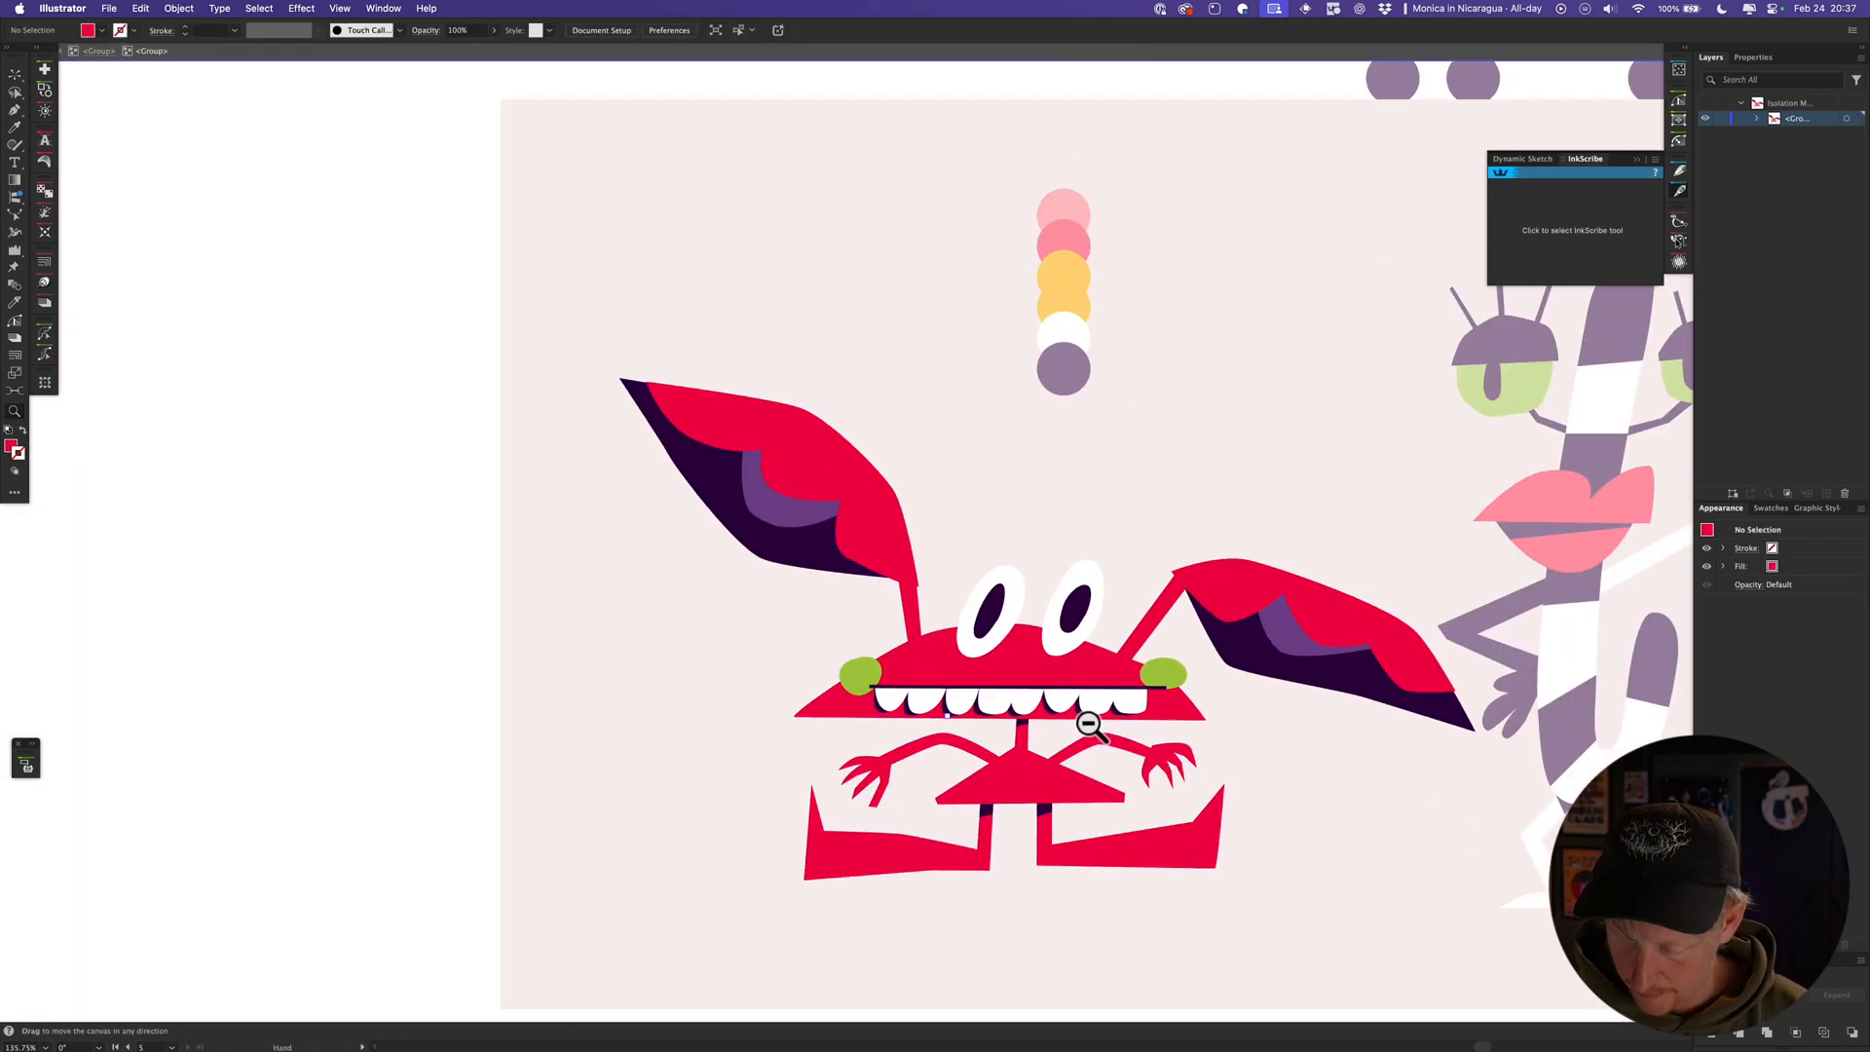
scroll("down", 3)
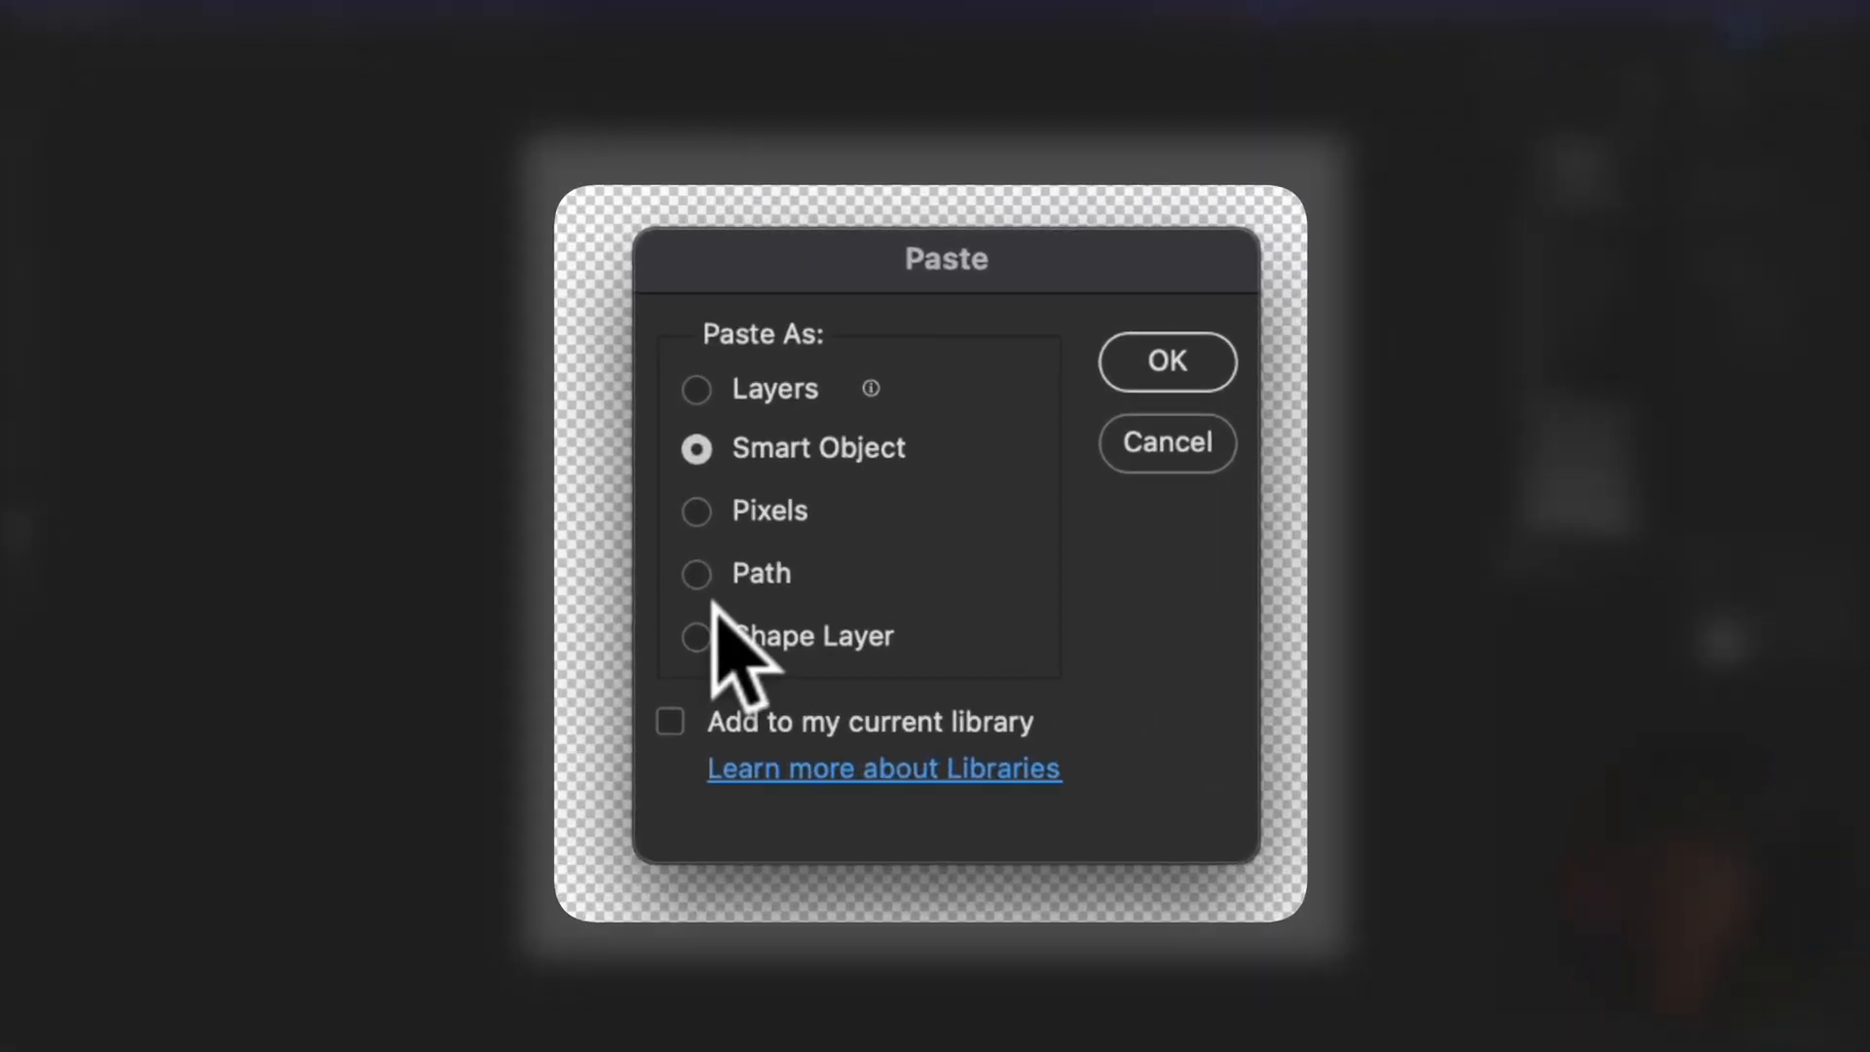
Paste the copied Illustrator characters into the square document as a Smart Object.
left_click(695, 390)
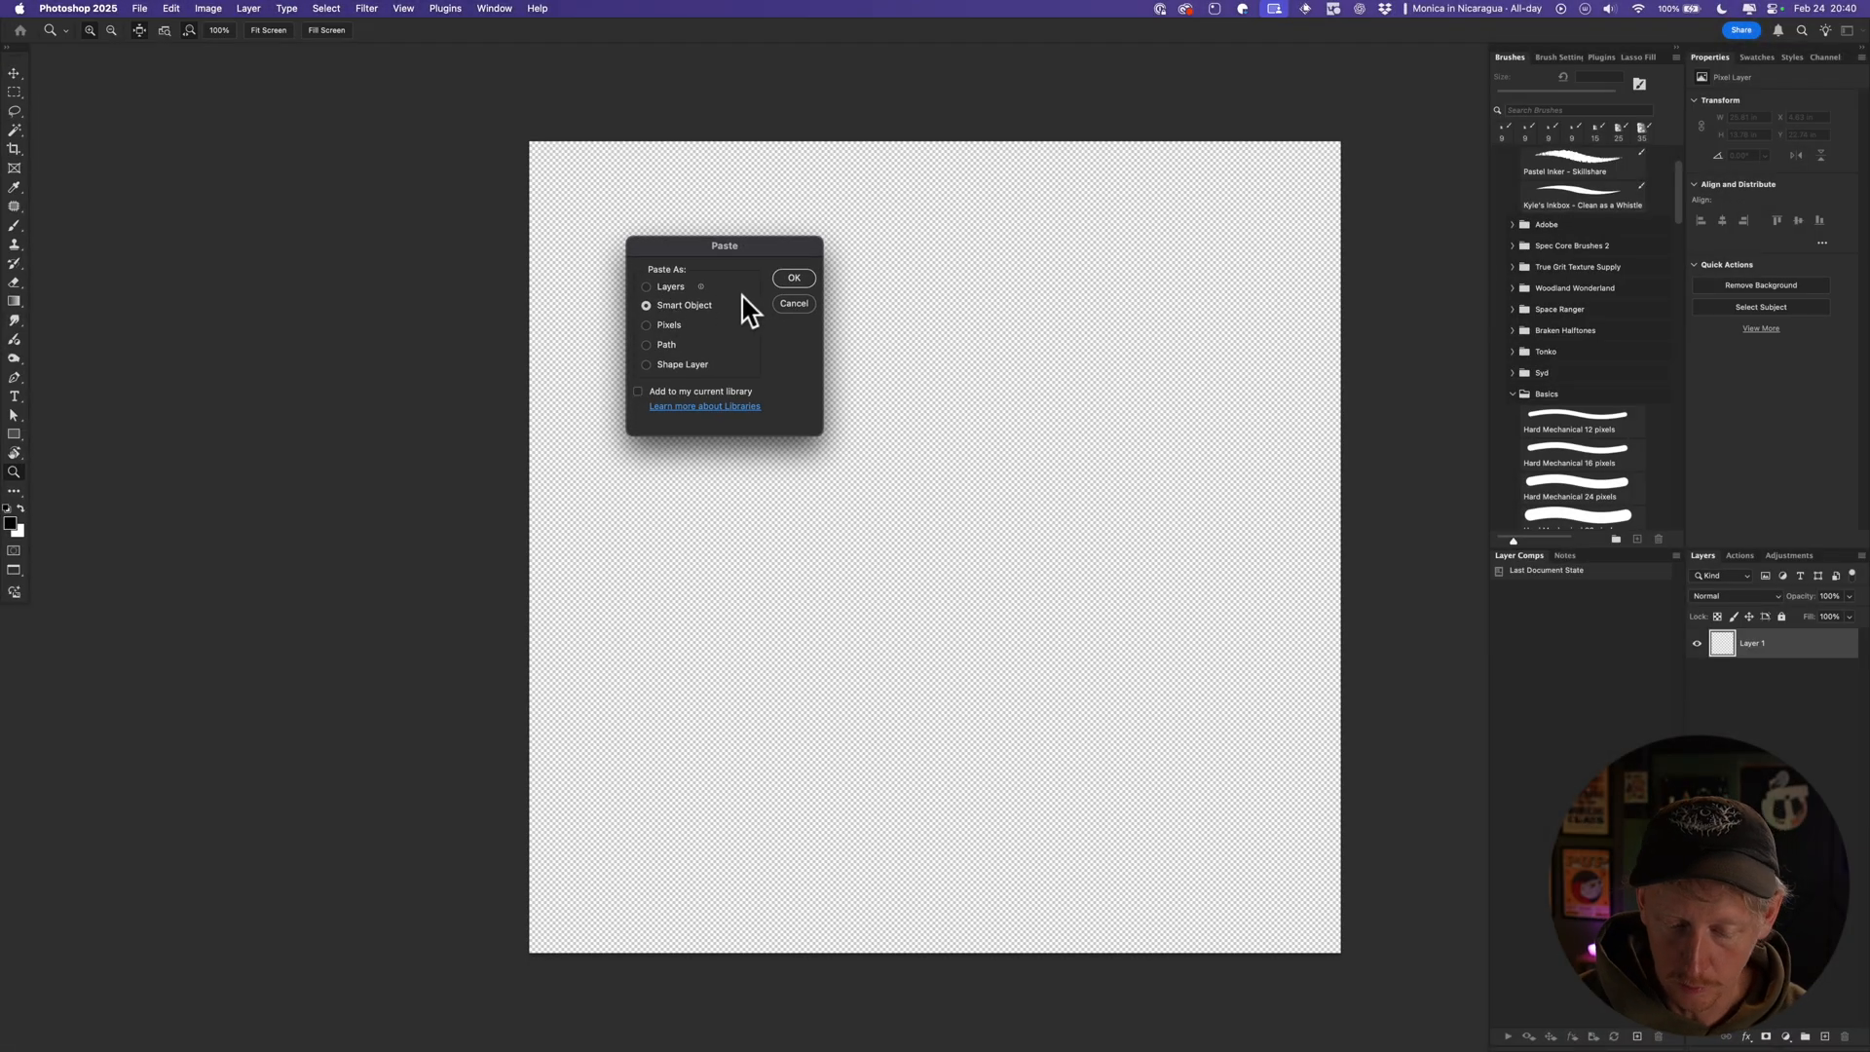
left_click(793, 278)
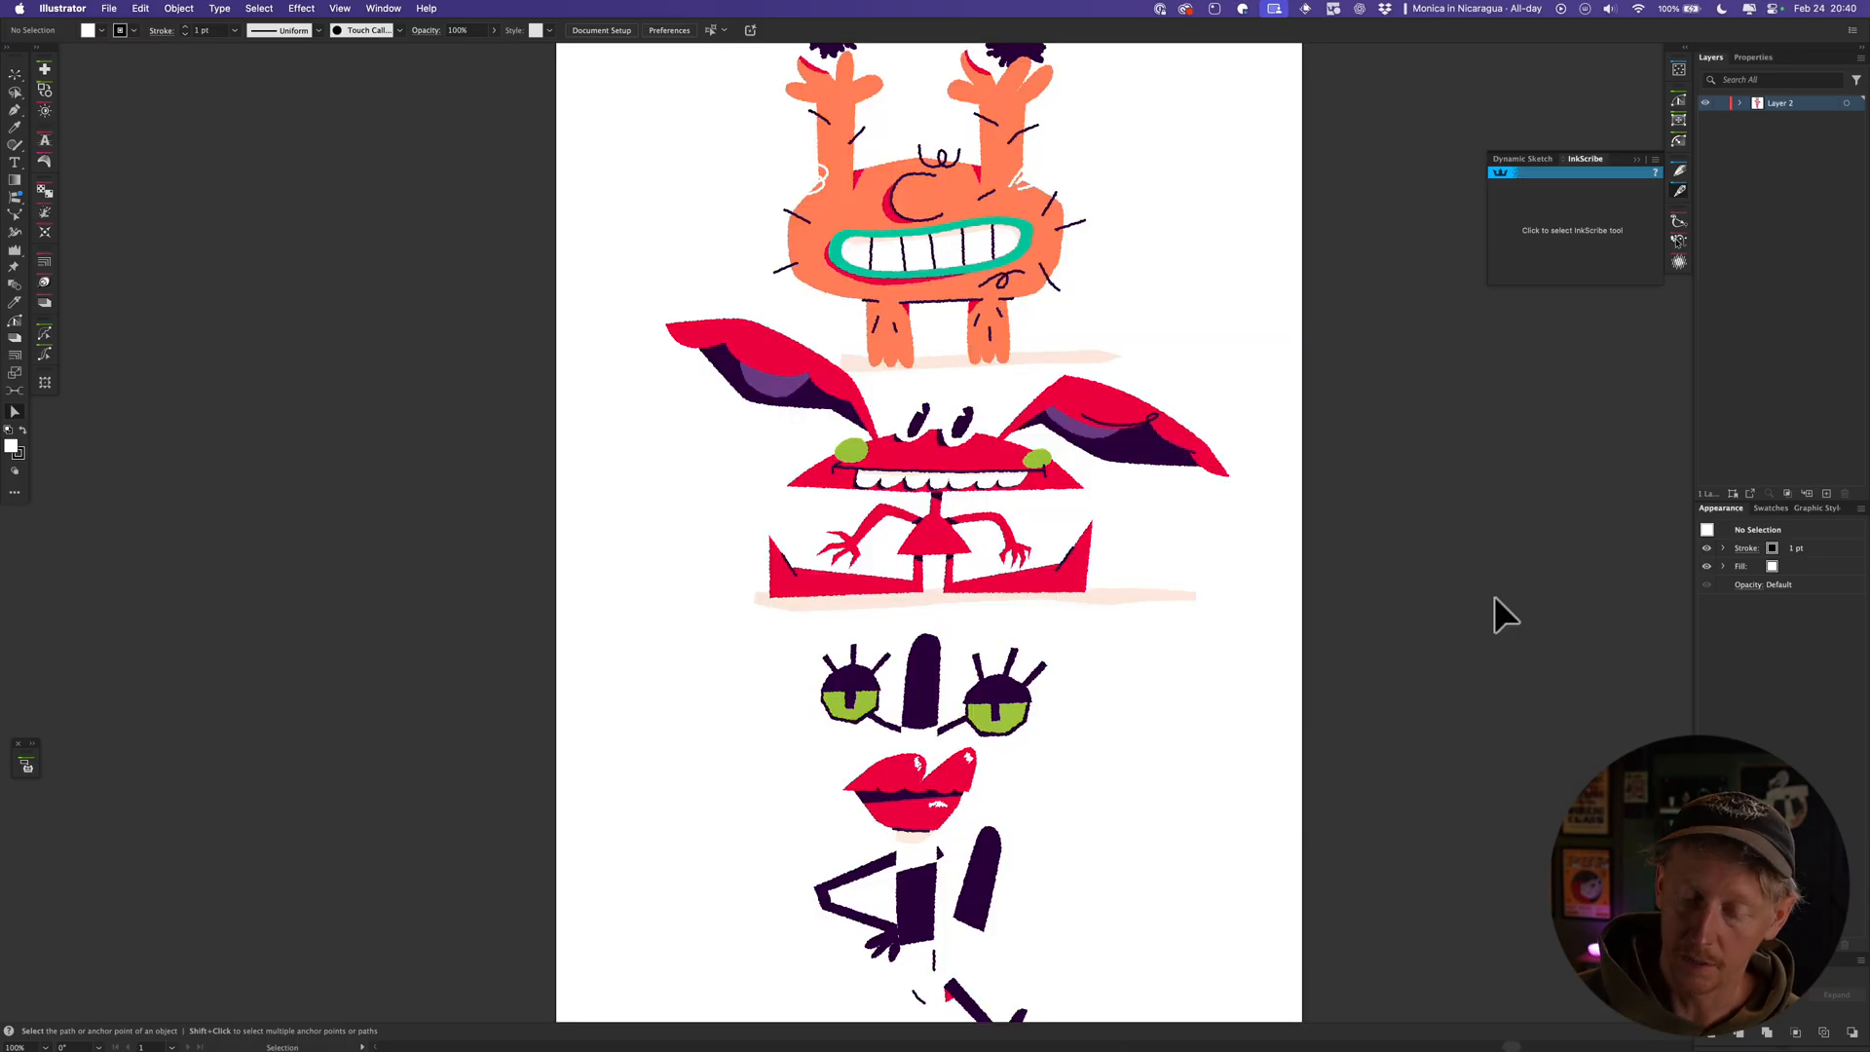
left_click(1020, 352)
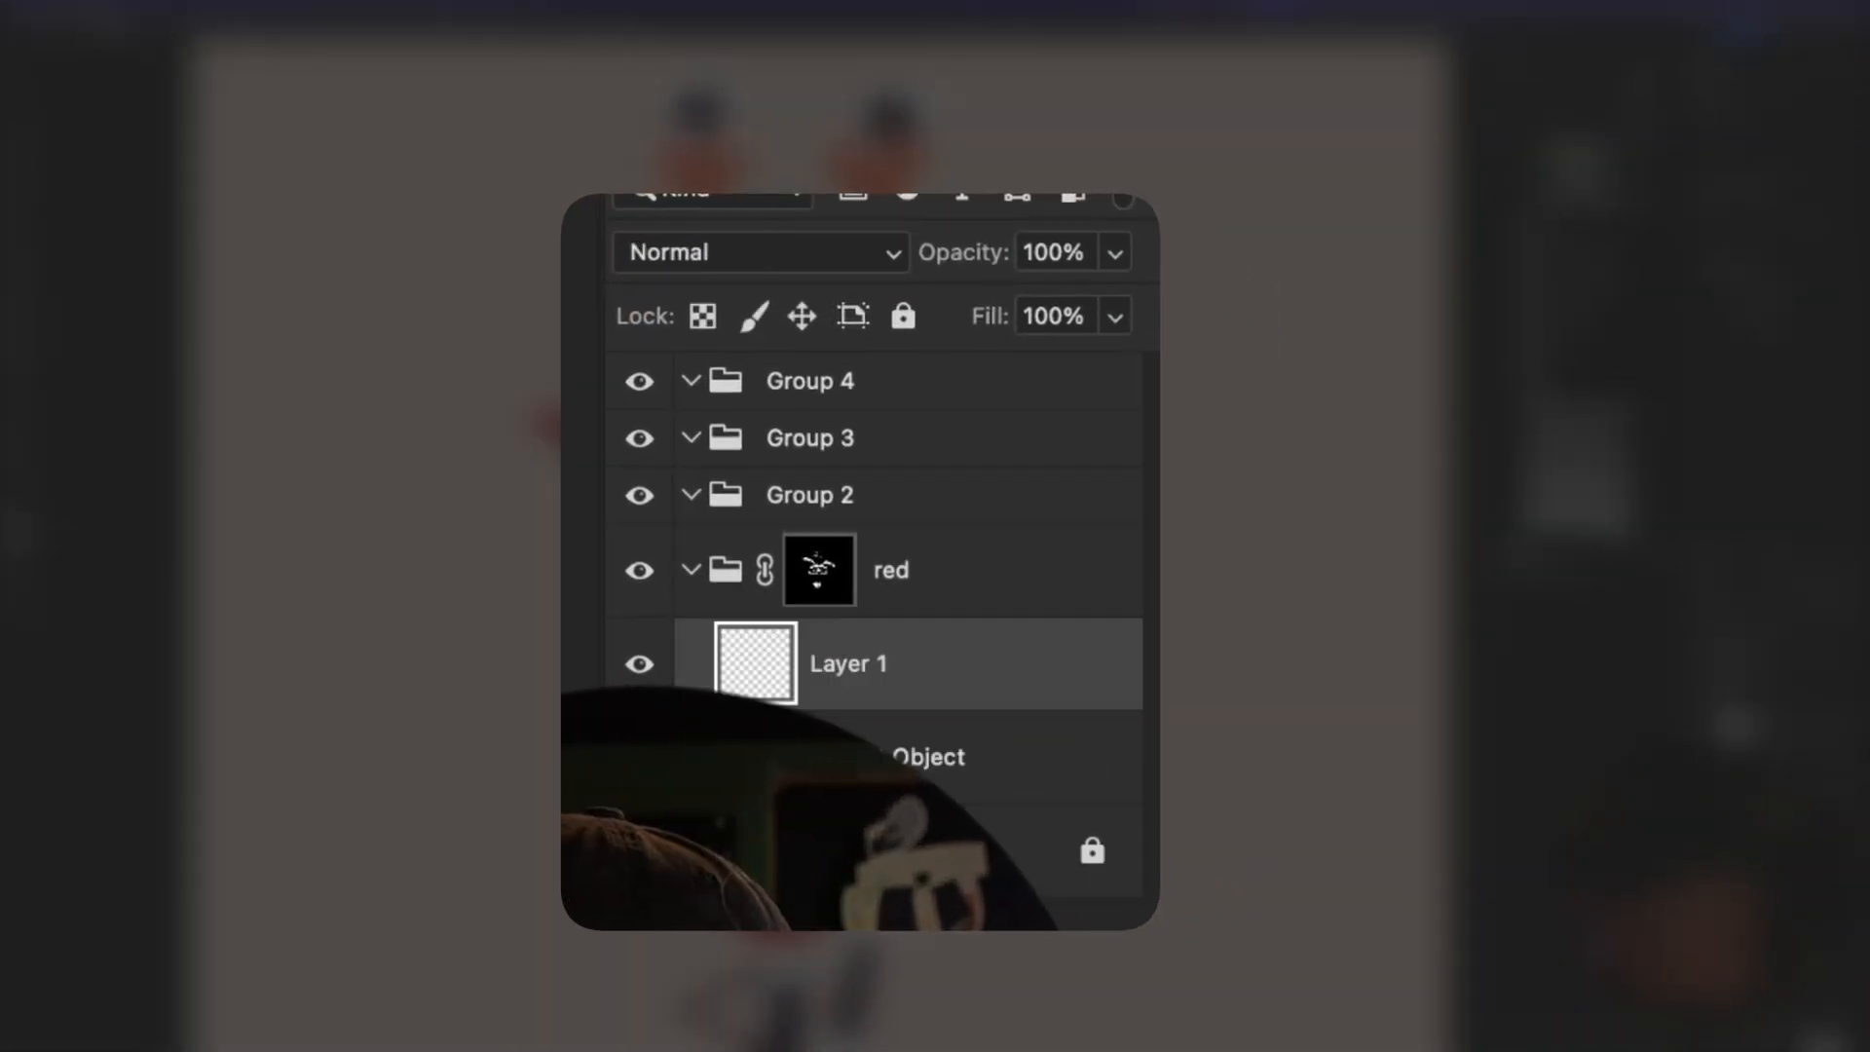
mouse_move(954, 668)
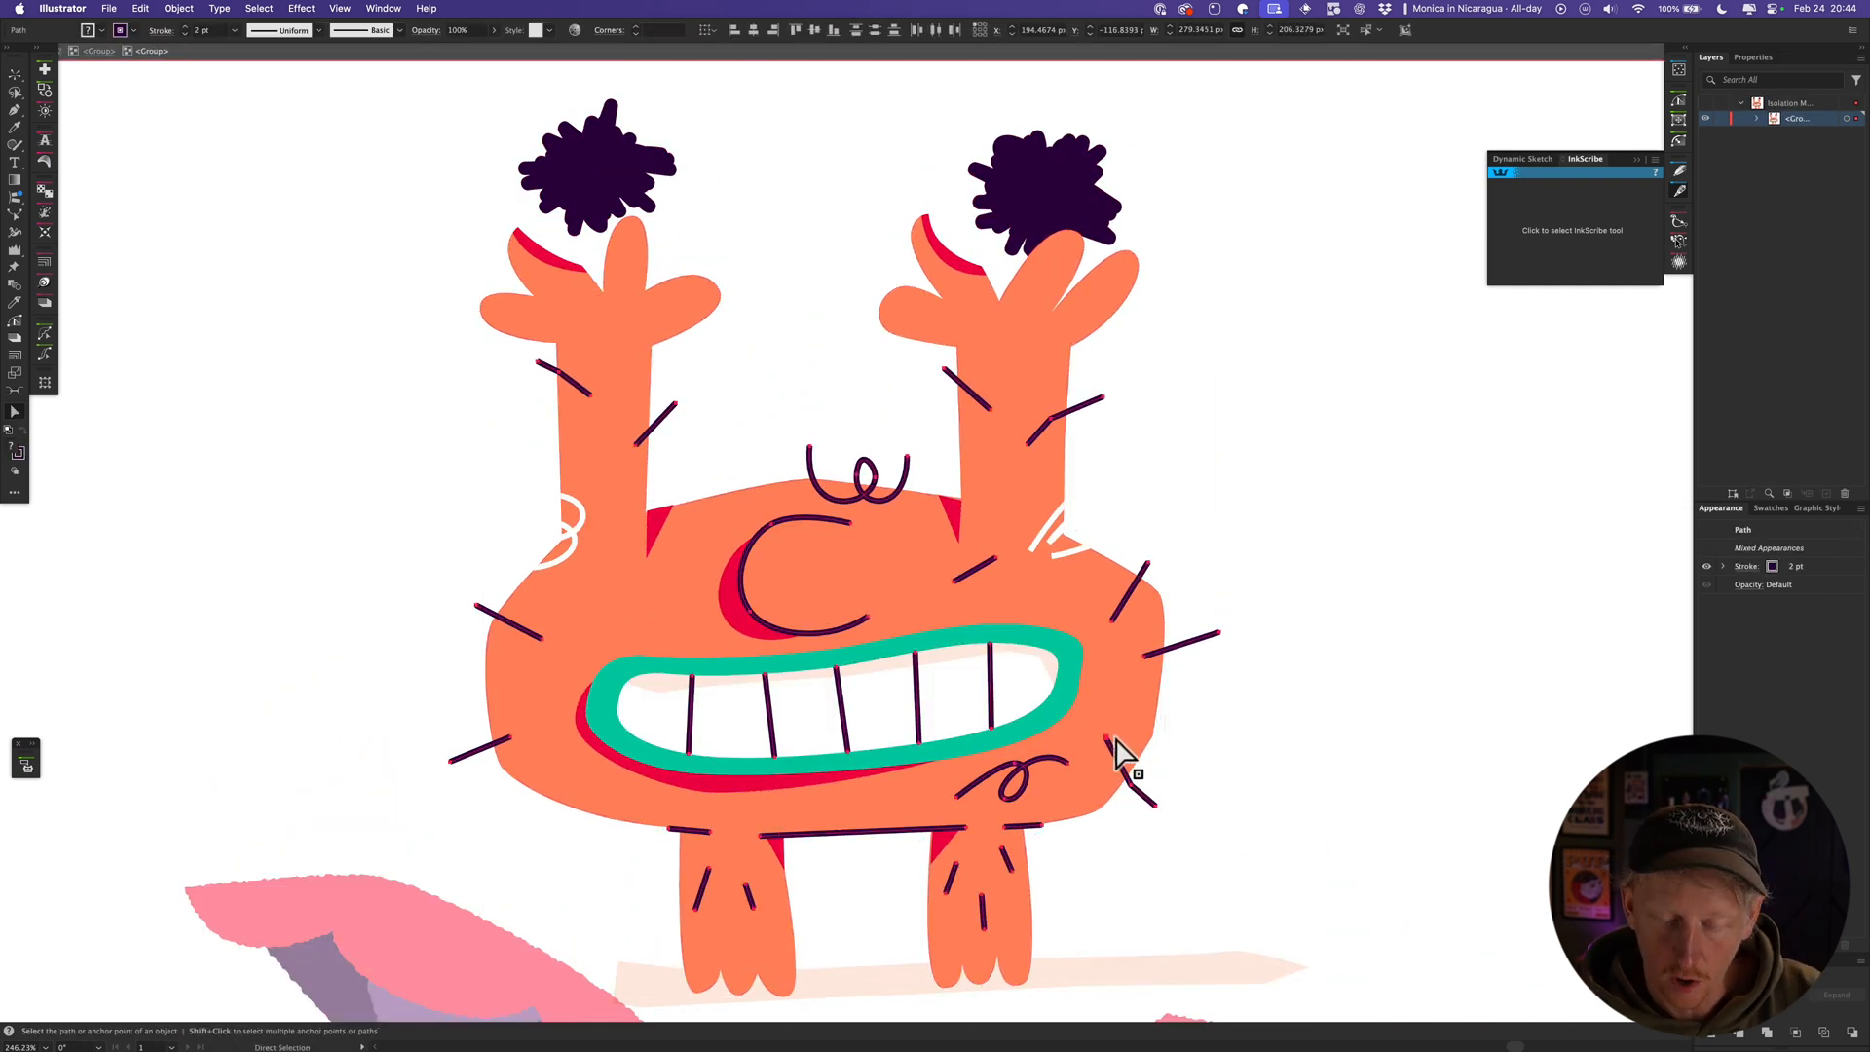
Tweak the curl stroke on the orange character and save over the externally modified file.
left_click(257, 8)
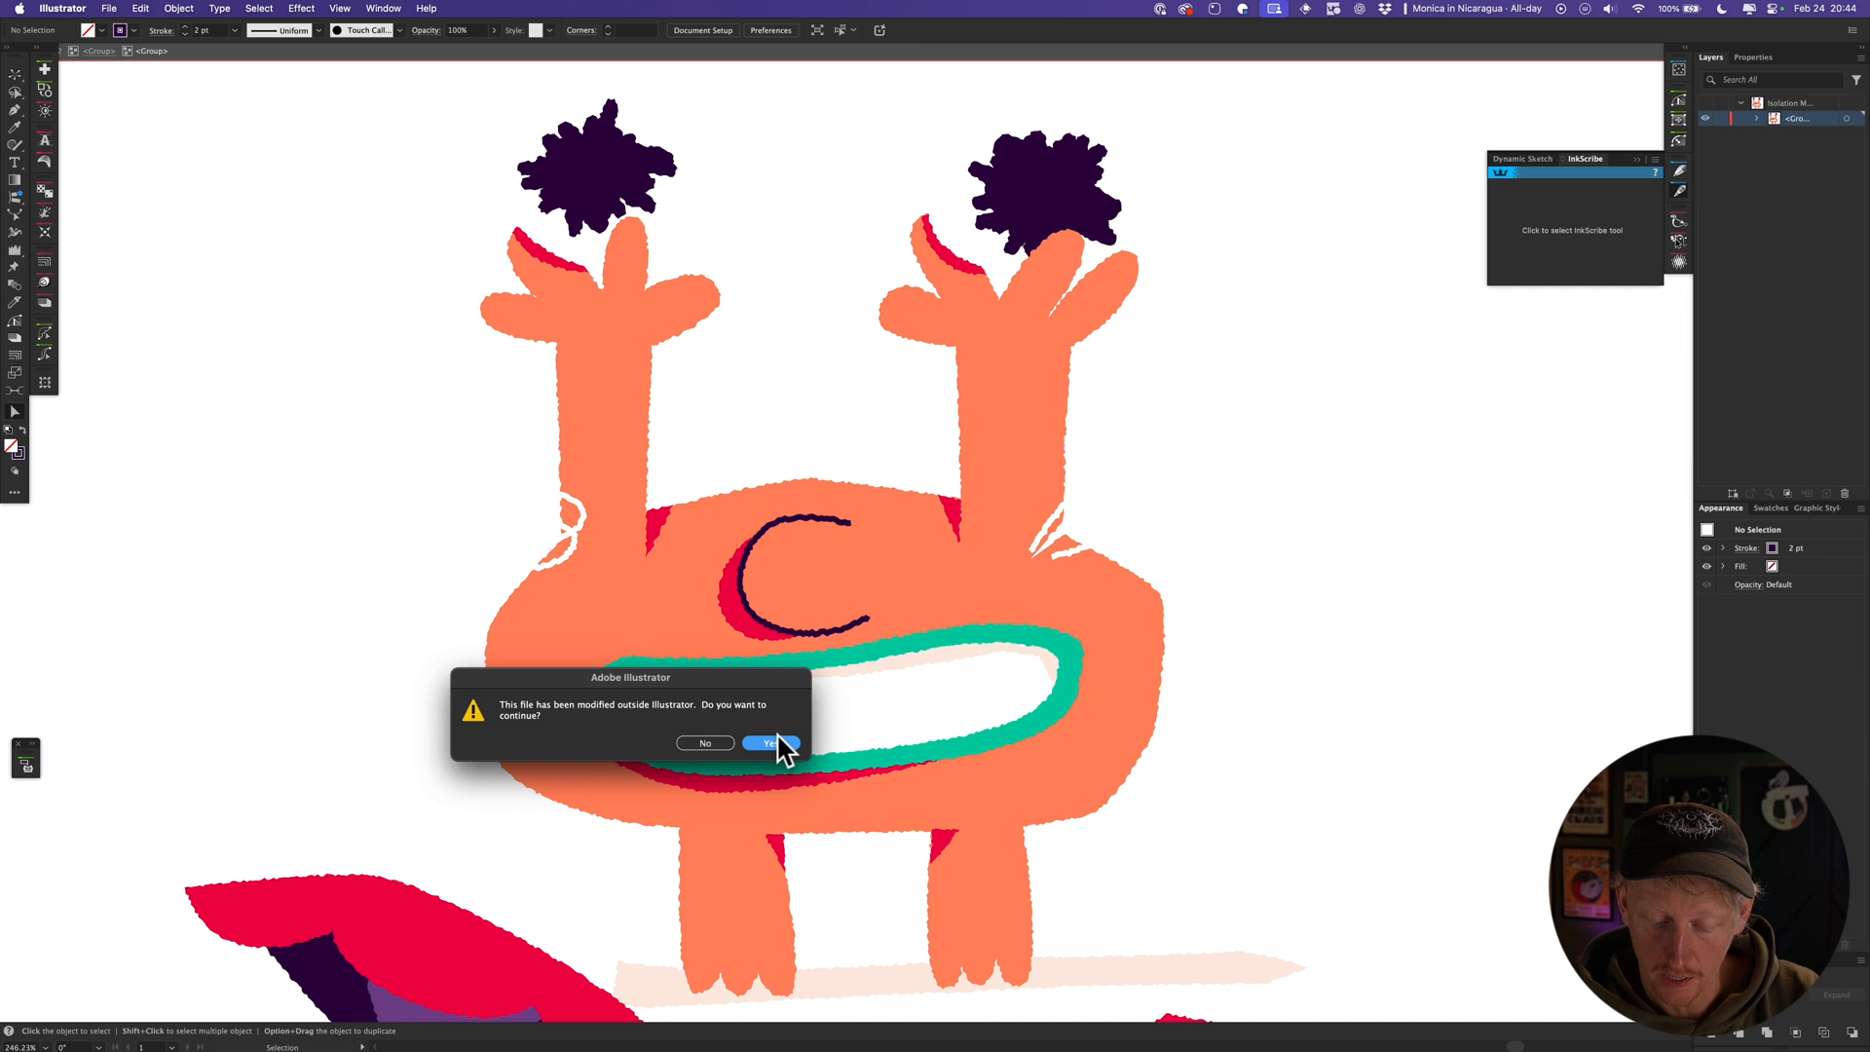
left_click(764, 742)
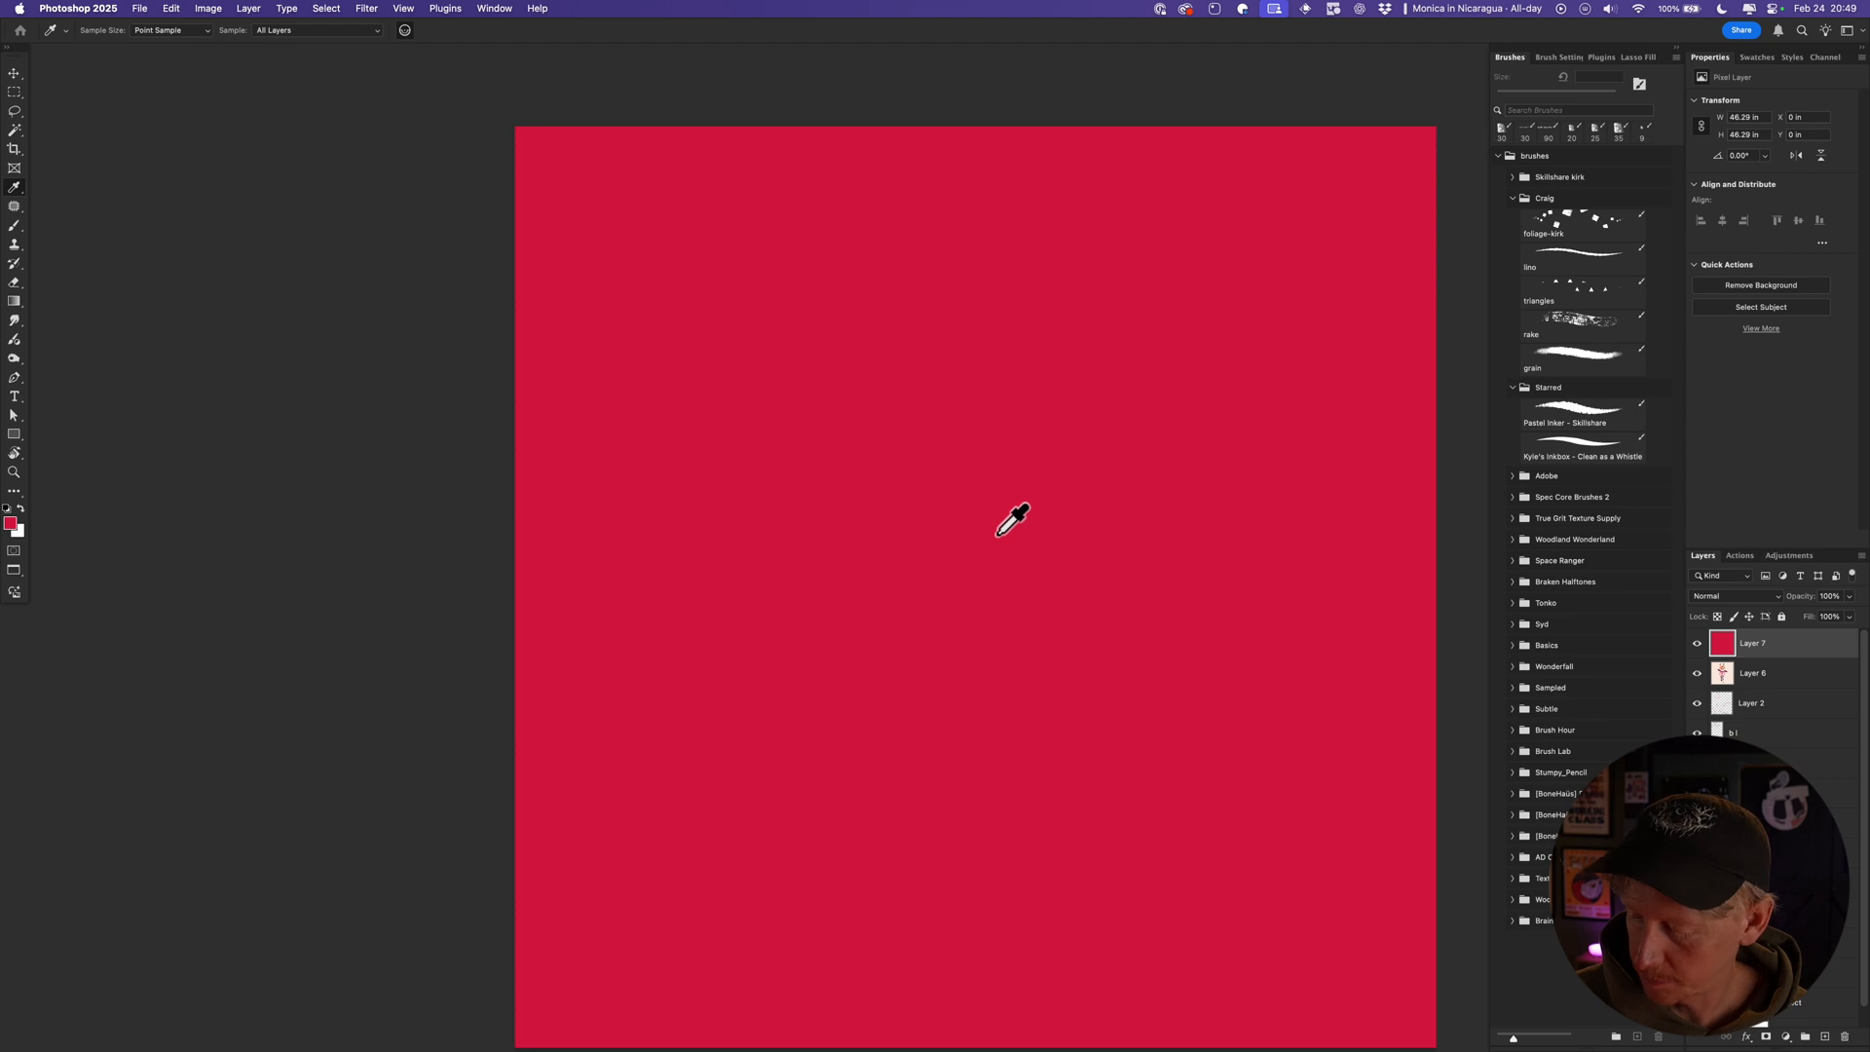
Fill a new top layer with solid red and blend it as Overlay for a pink cast.
left_click(366, 8)
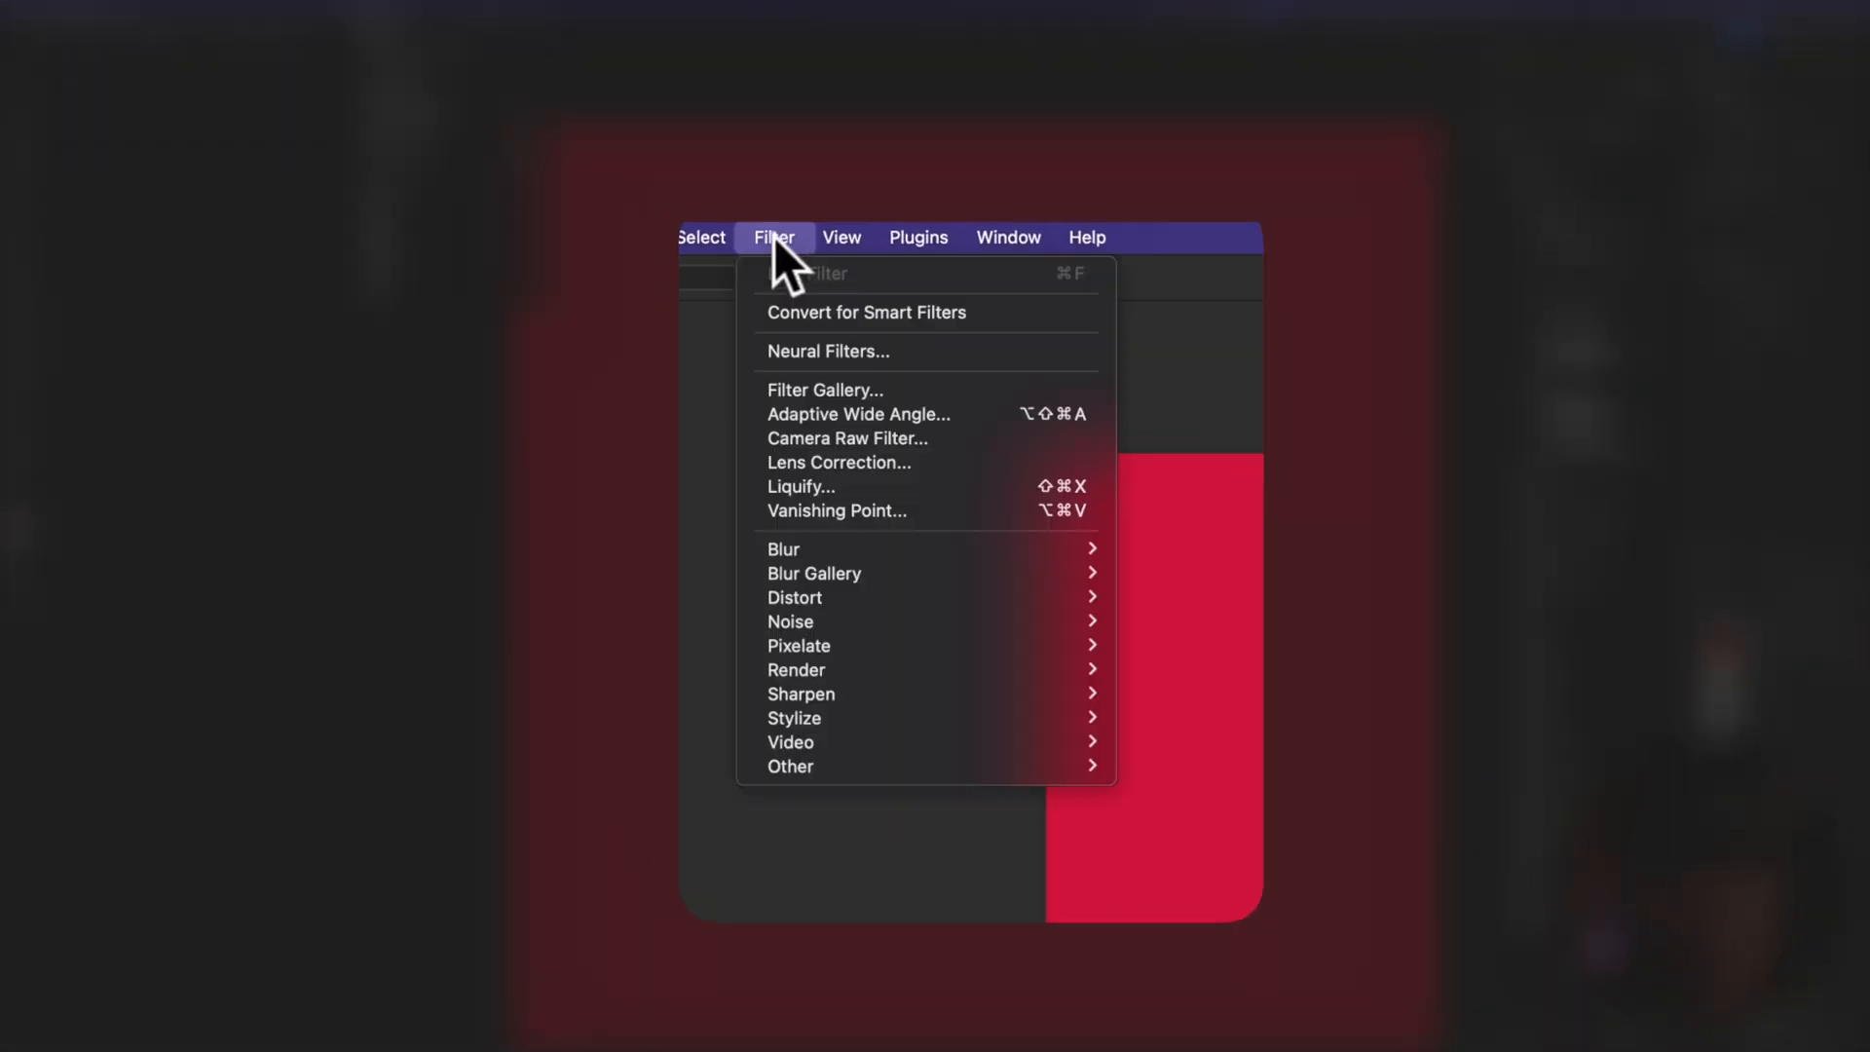
mouse_move(818, 620)
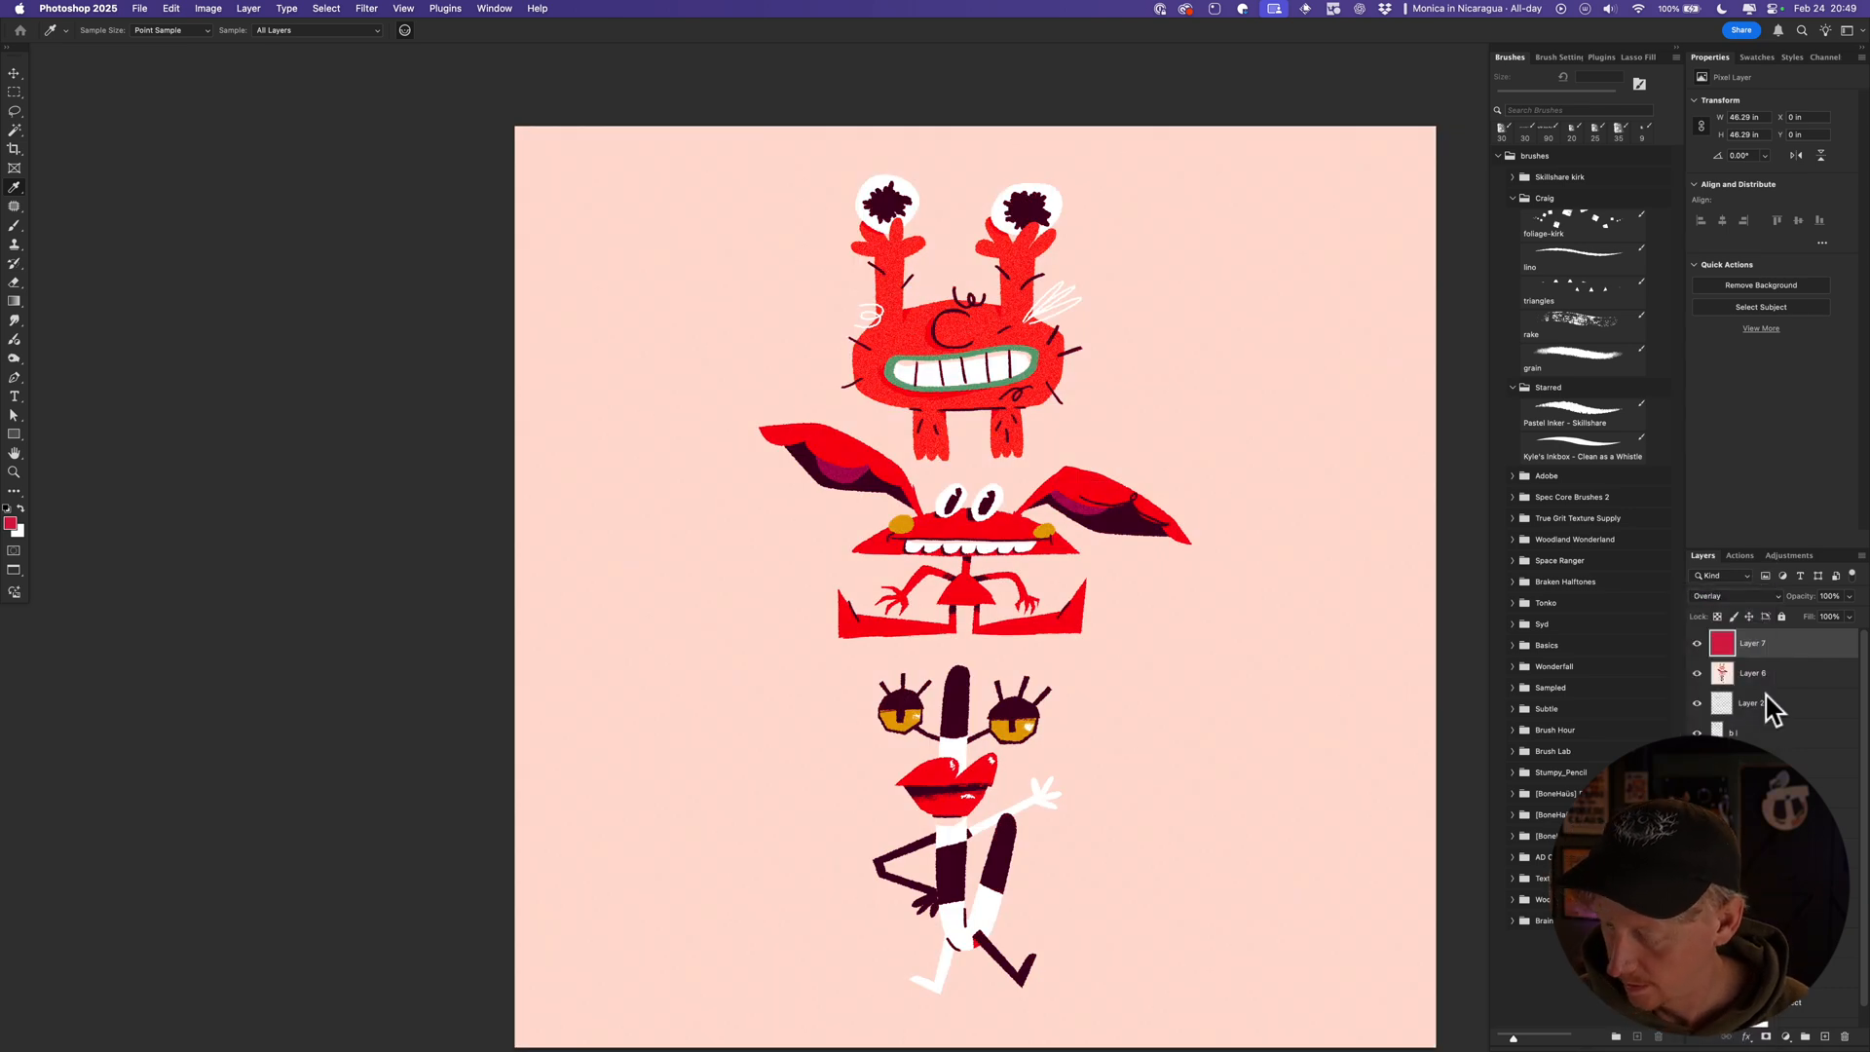
left_click(1827, 596)
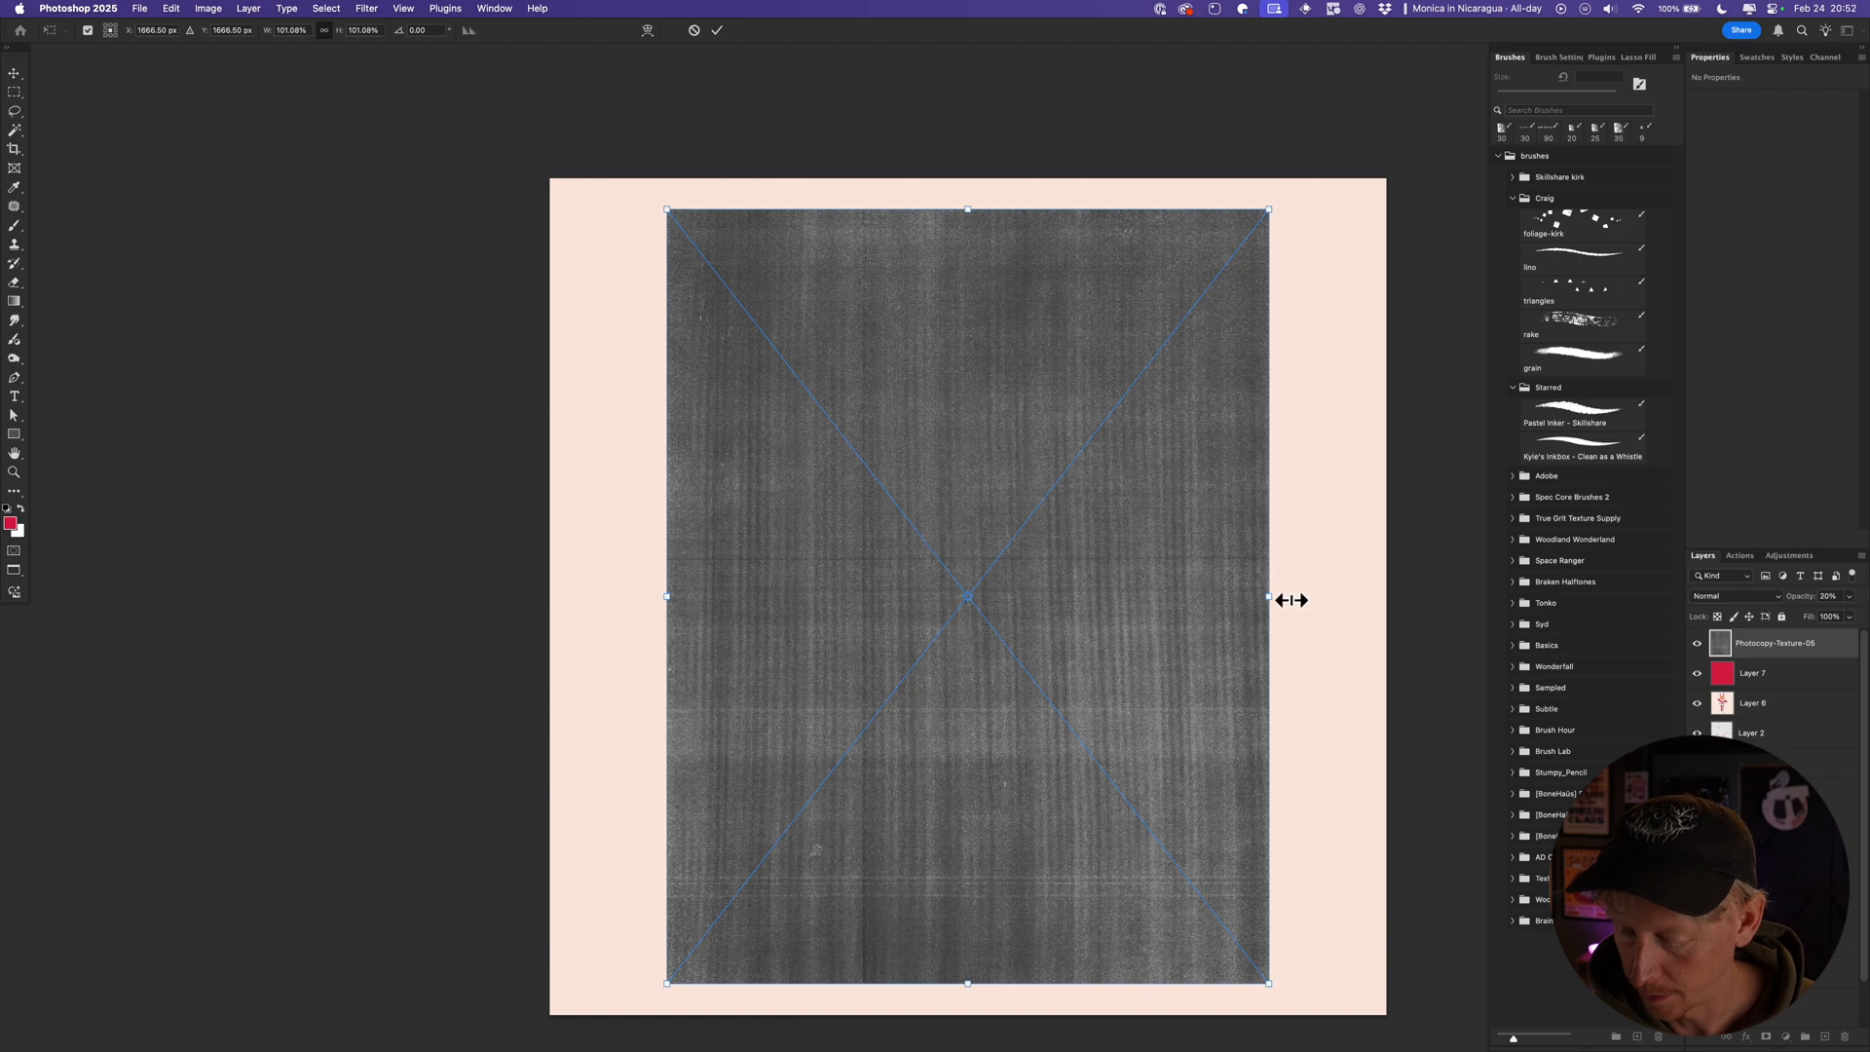
Preview Darker Color, Color Burn and Lighten on the Photocopy-Texture layer, then settle on Overlay.
left_click(1733, 596)
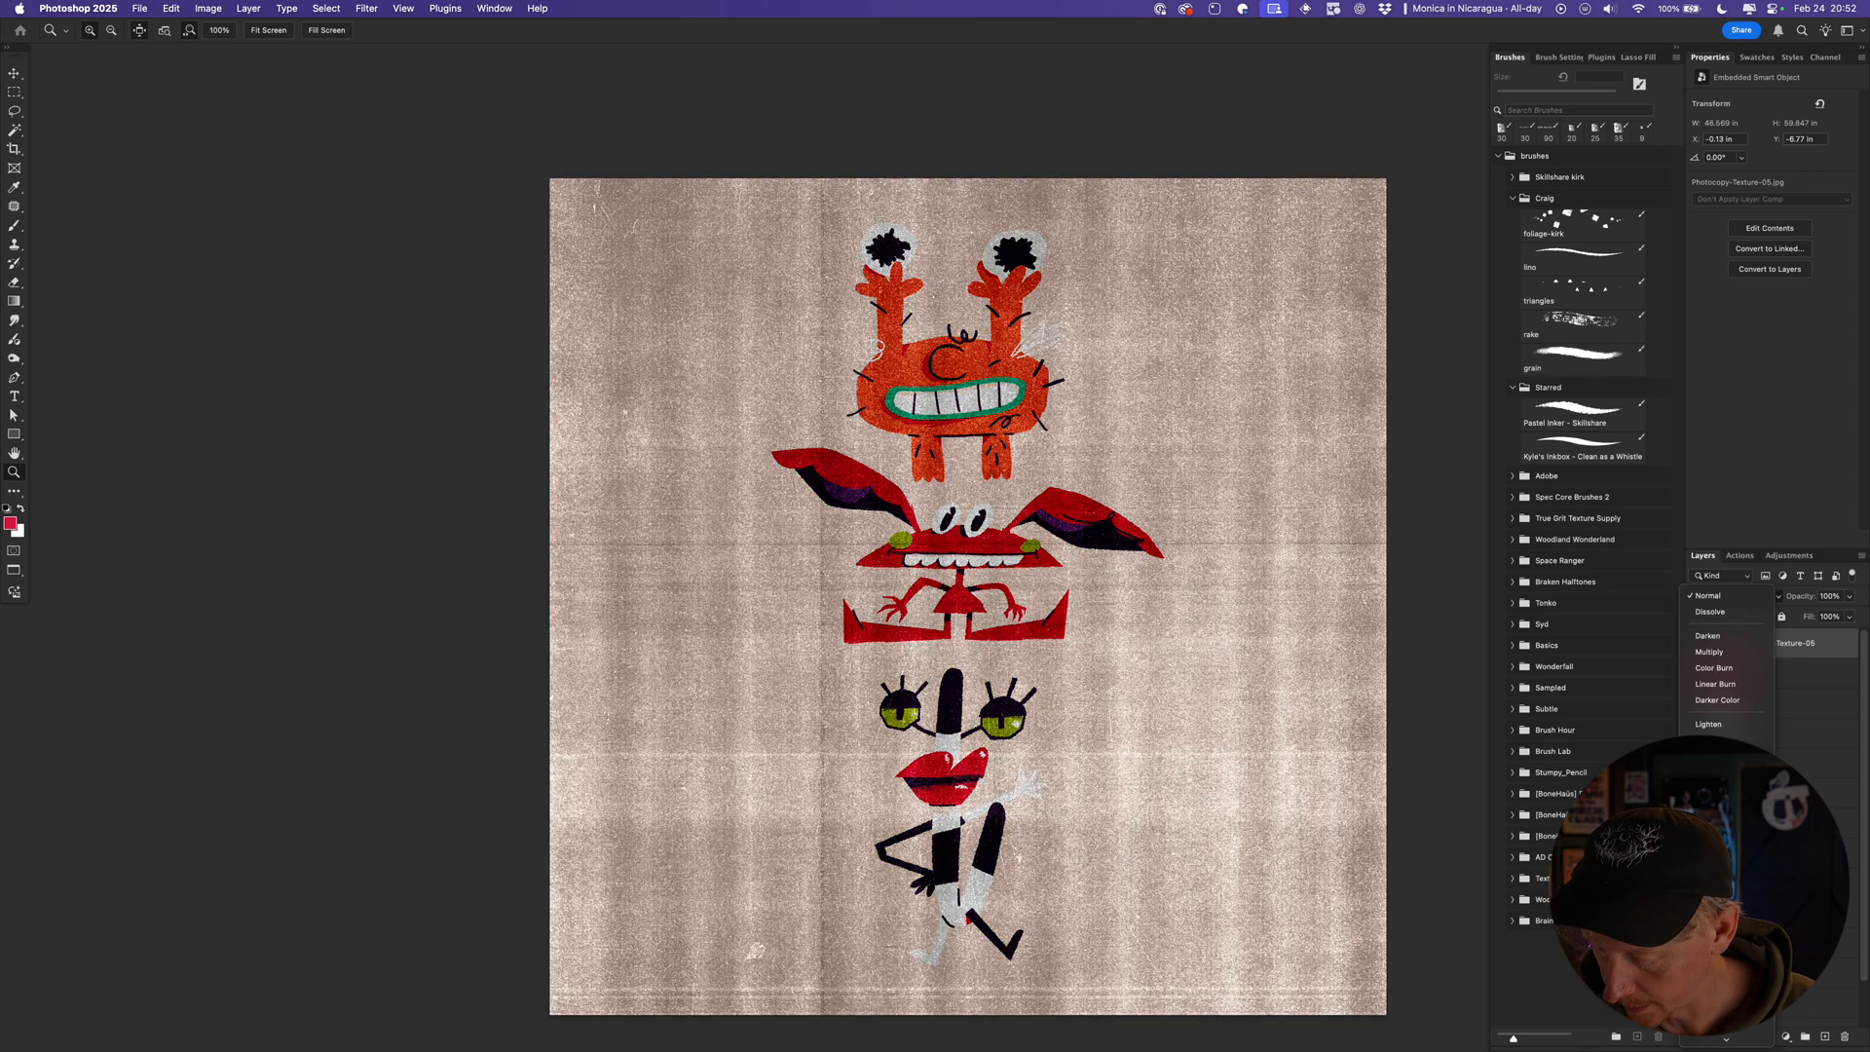
left_click(1718, 700)
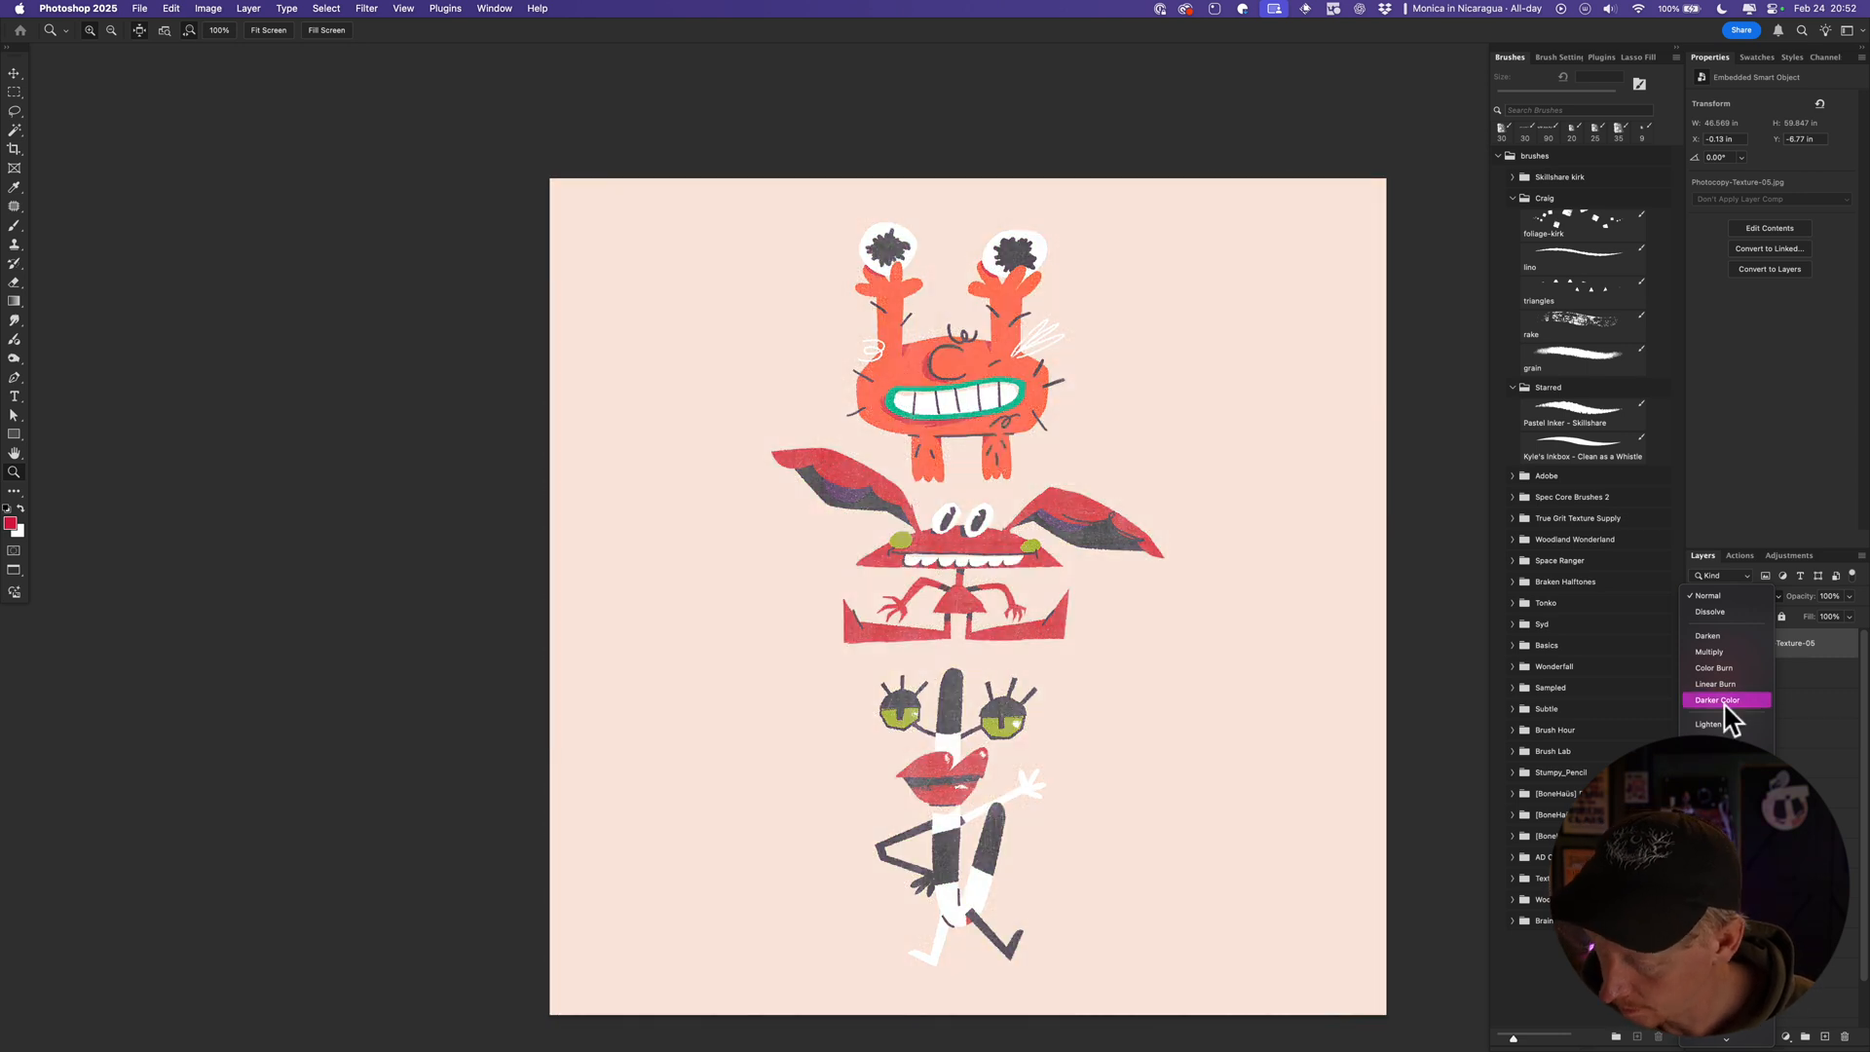
left_click(1714, 666)
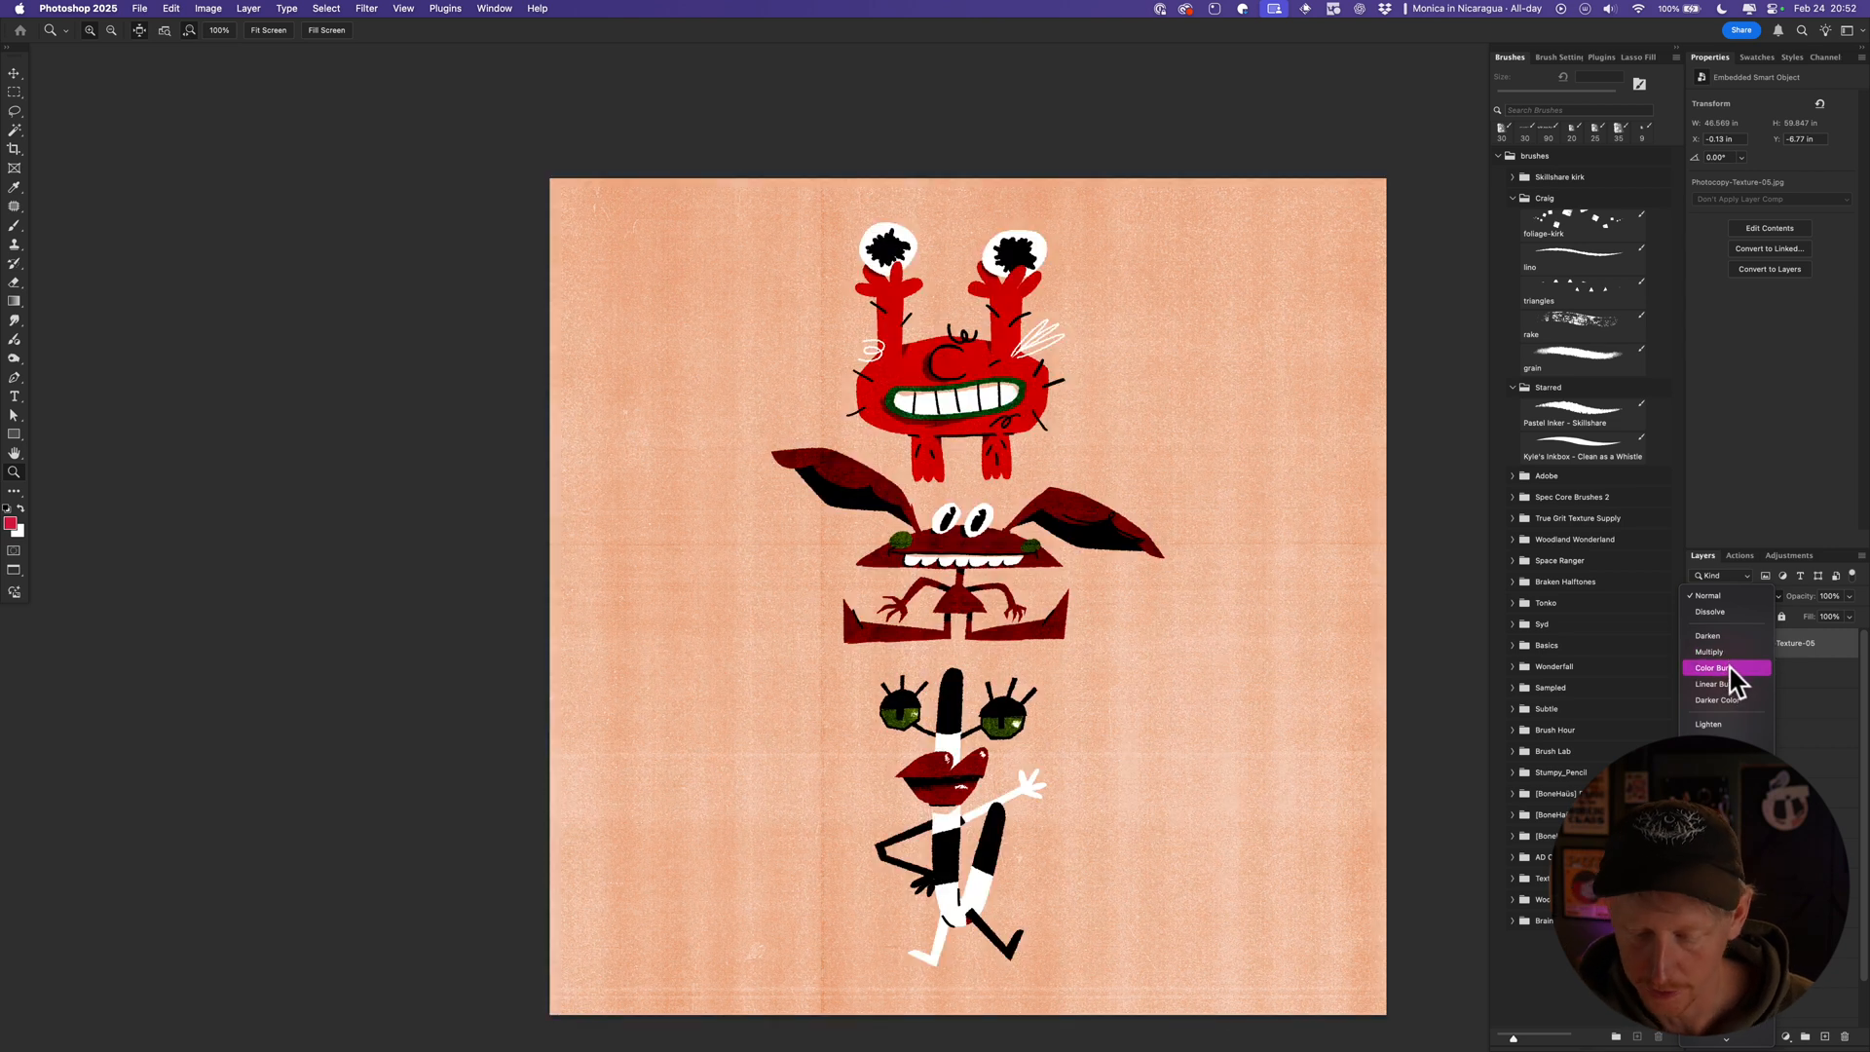
left_click(1706, 596)
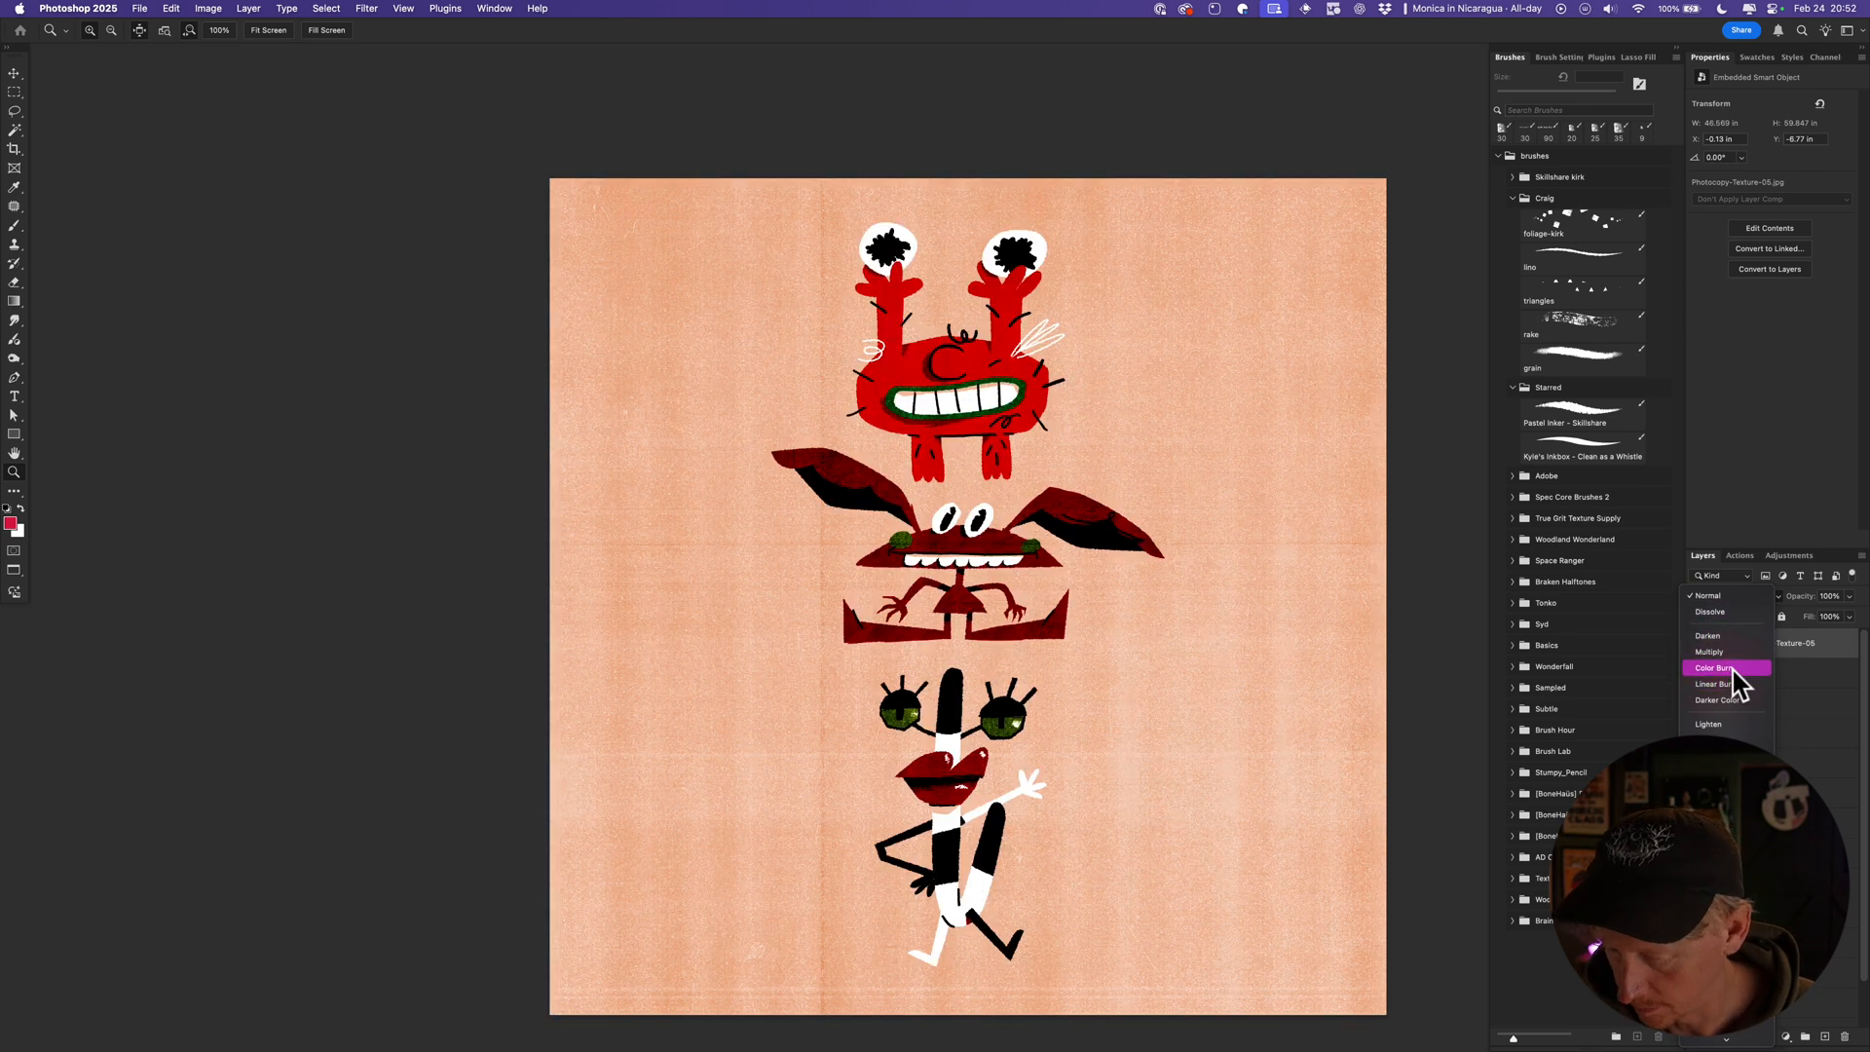
left_click(1708, 724)
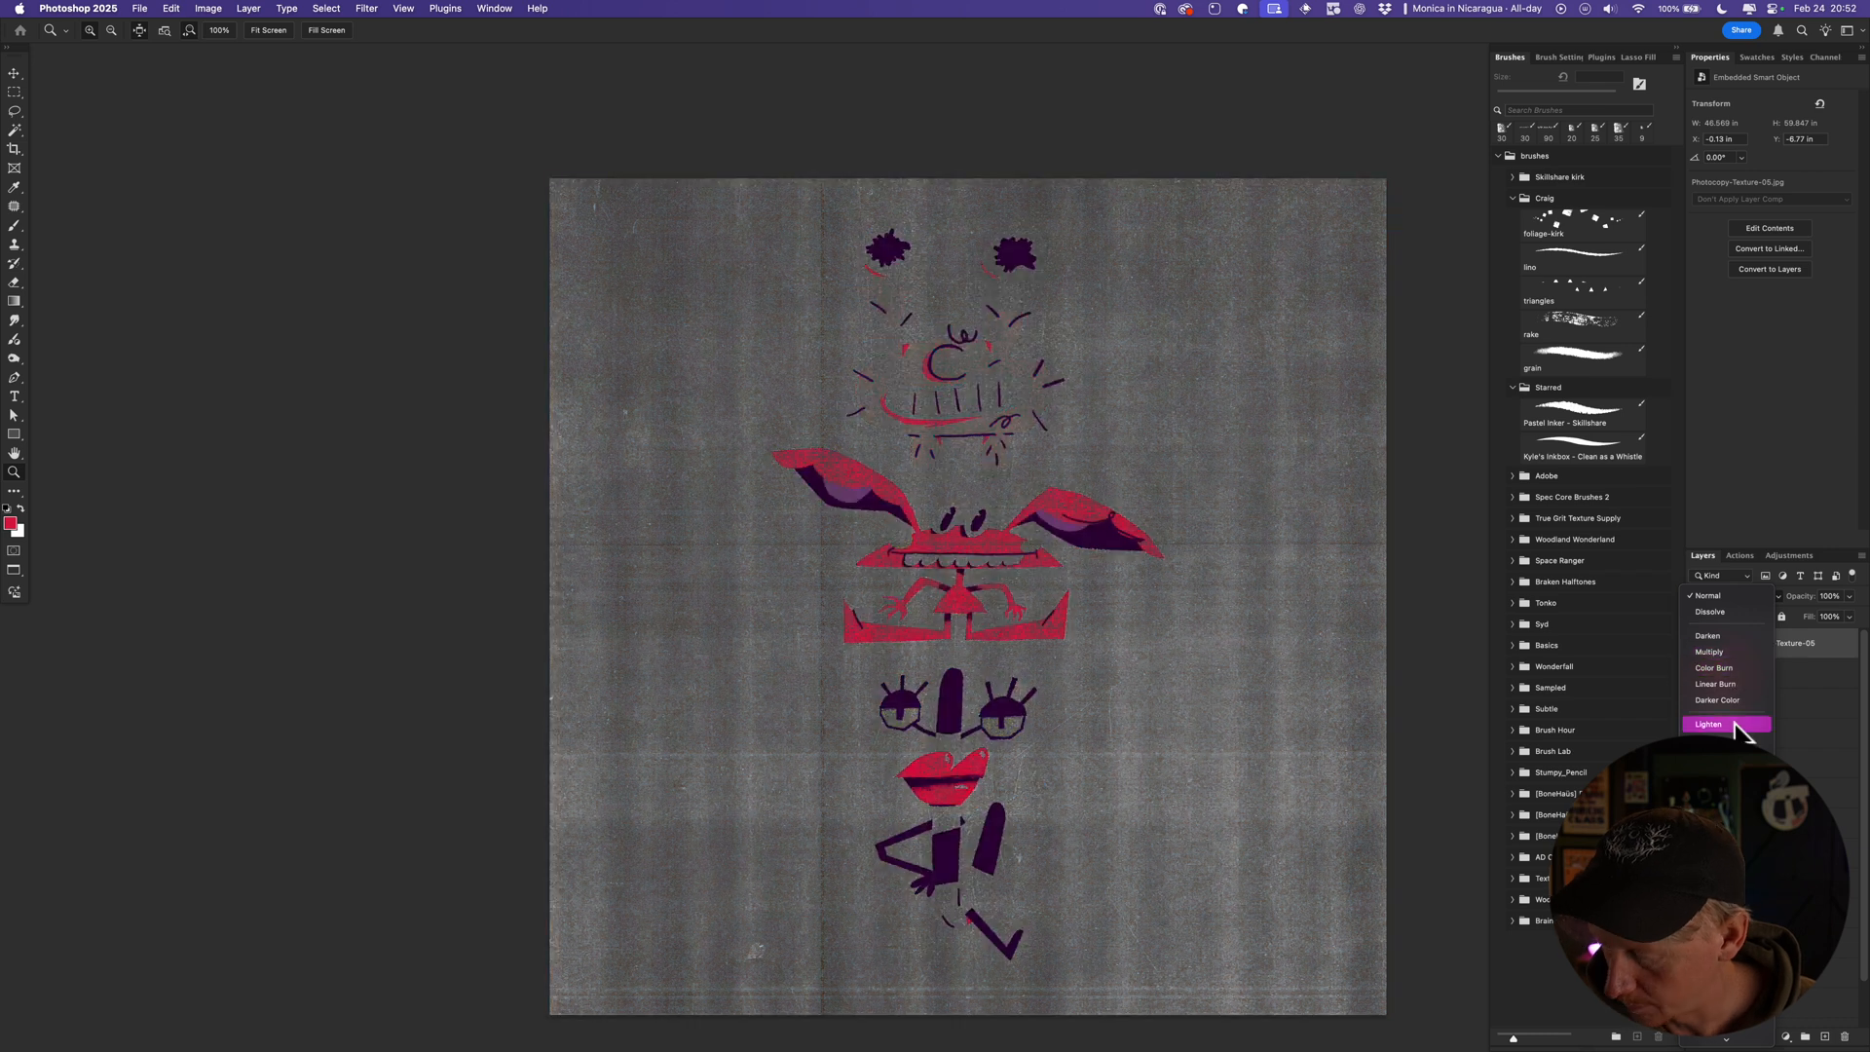
left_click(1708, 725)
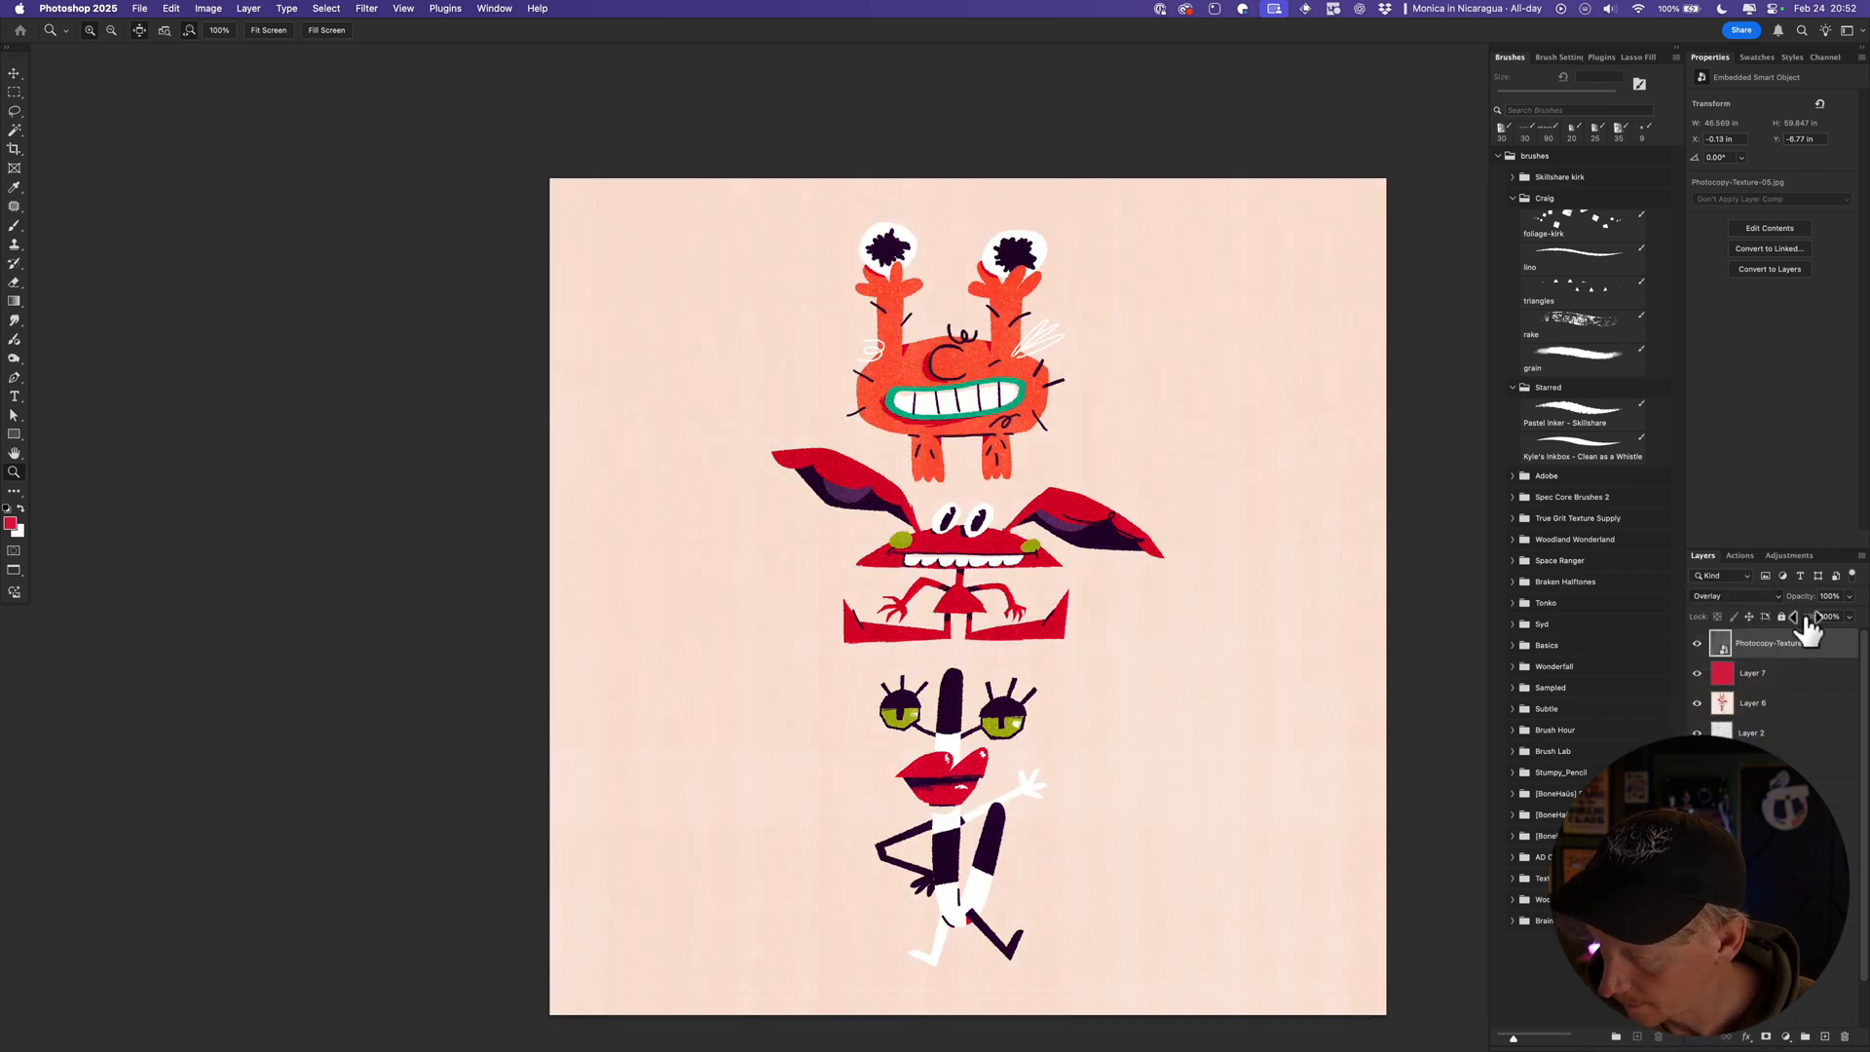
left_click(1825, 596)
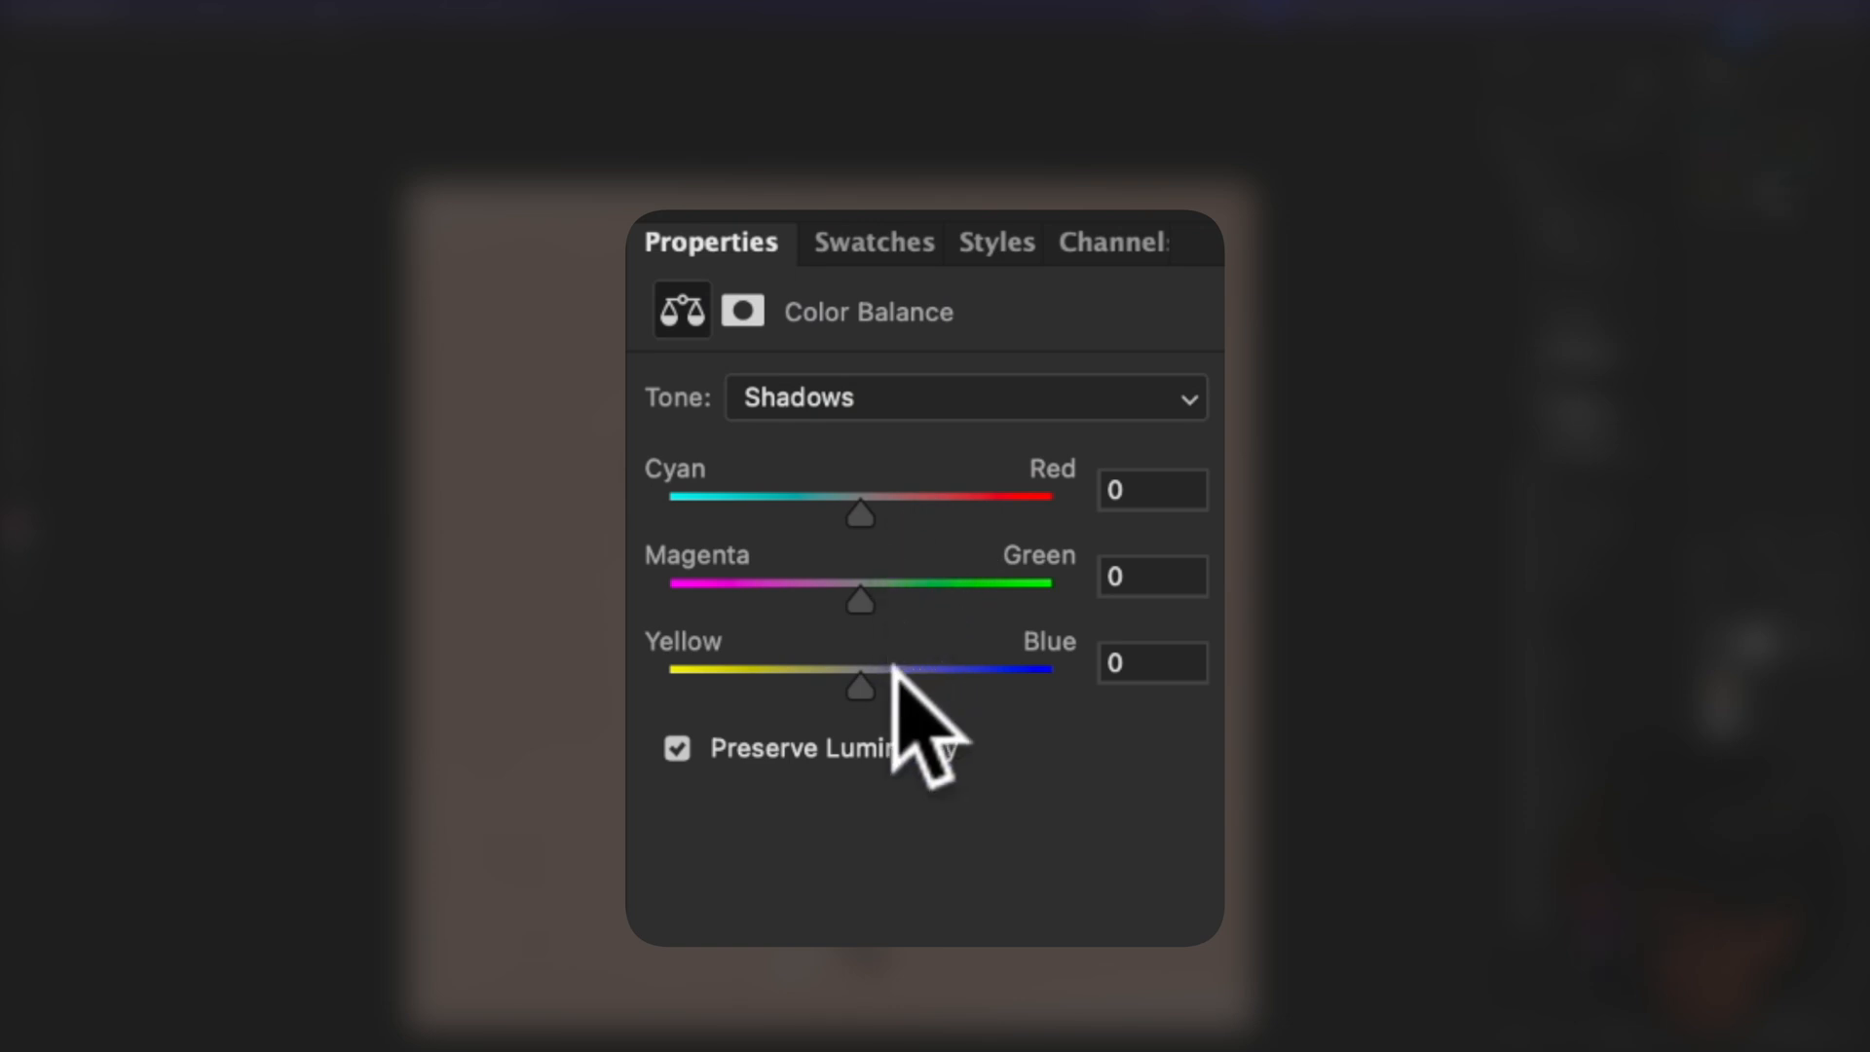
Push the Color Balance shadows toward blue, then switch the tone range to Highlights.
left_click_drag(859, 686, 933, 685)
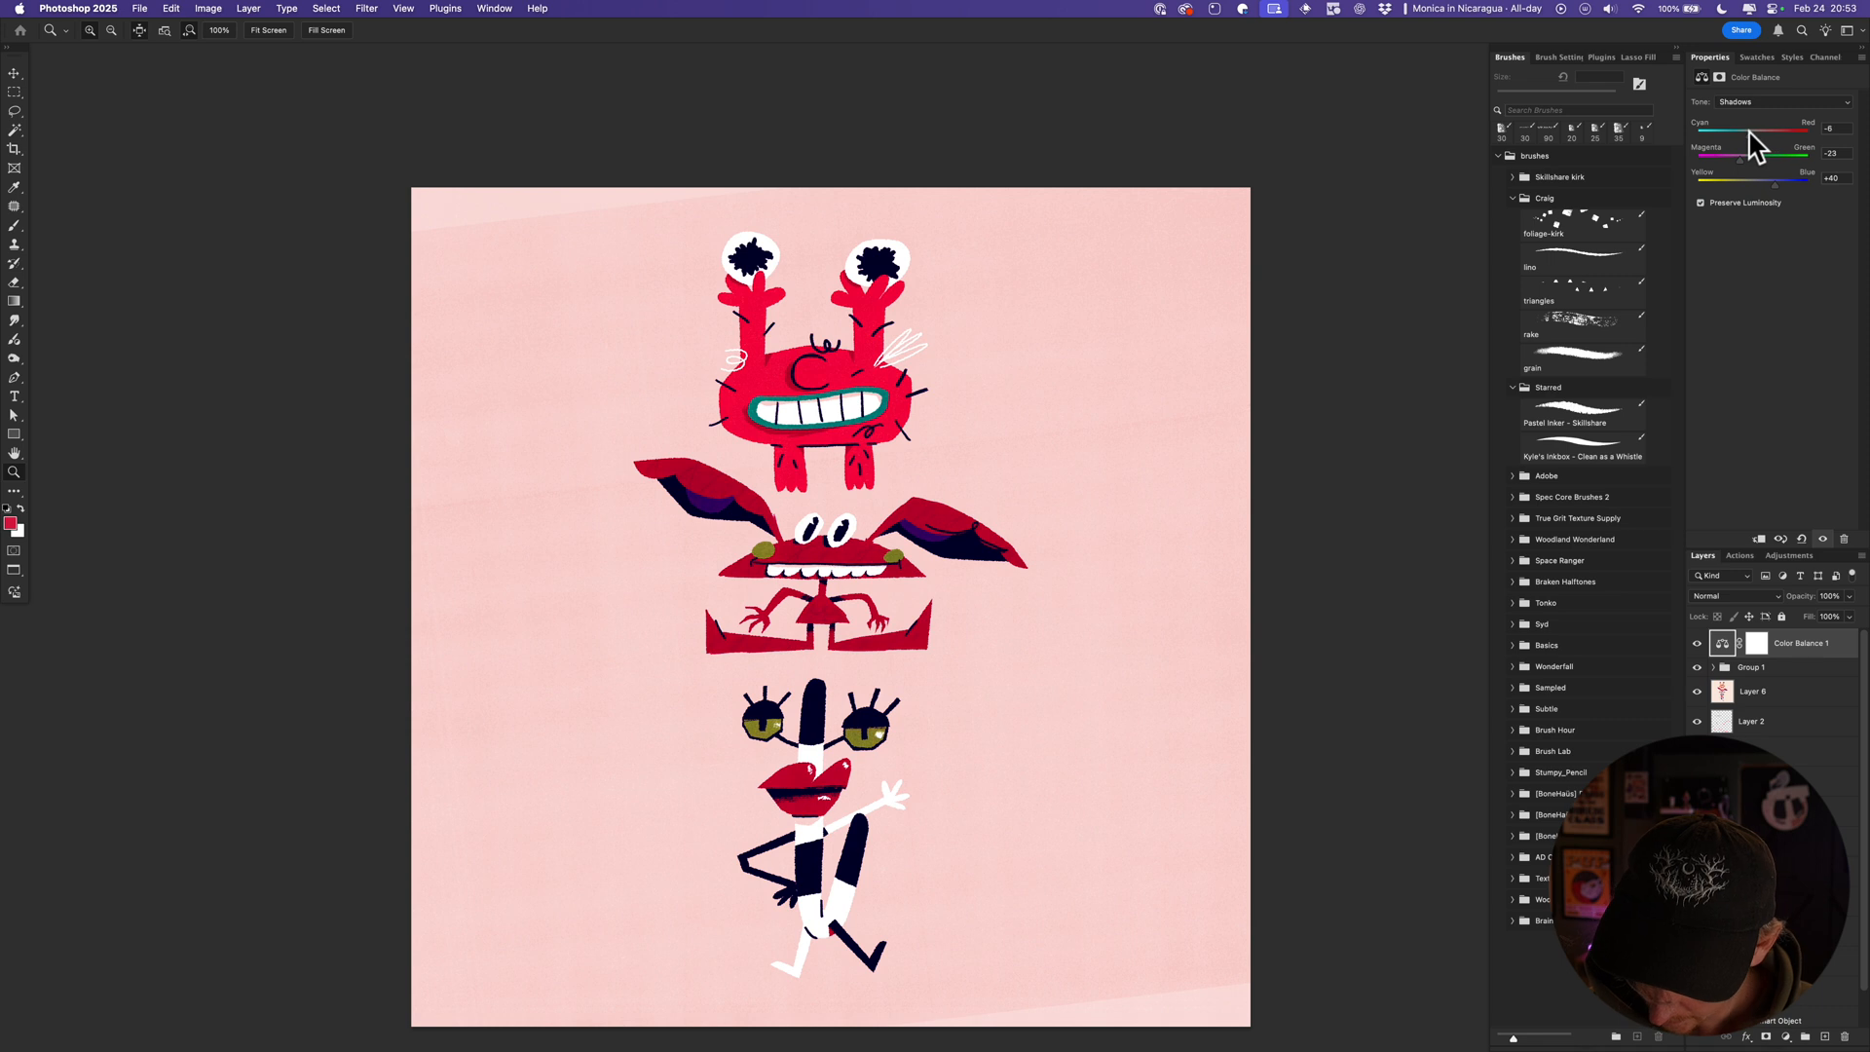
left_click(1782, 101)
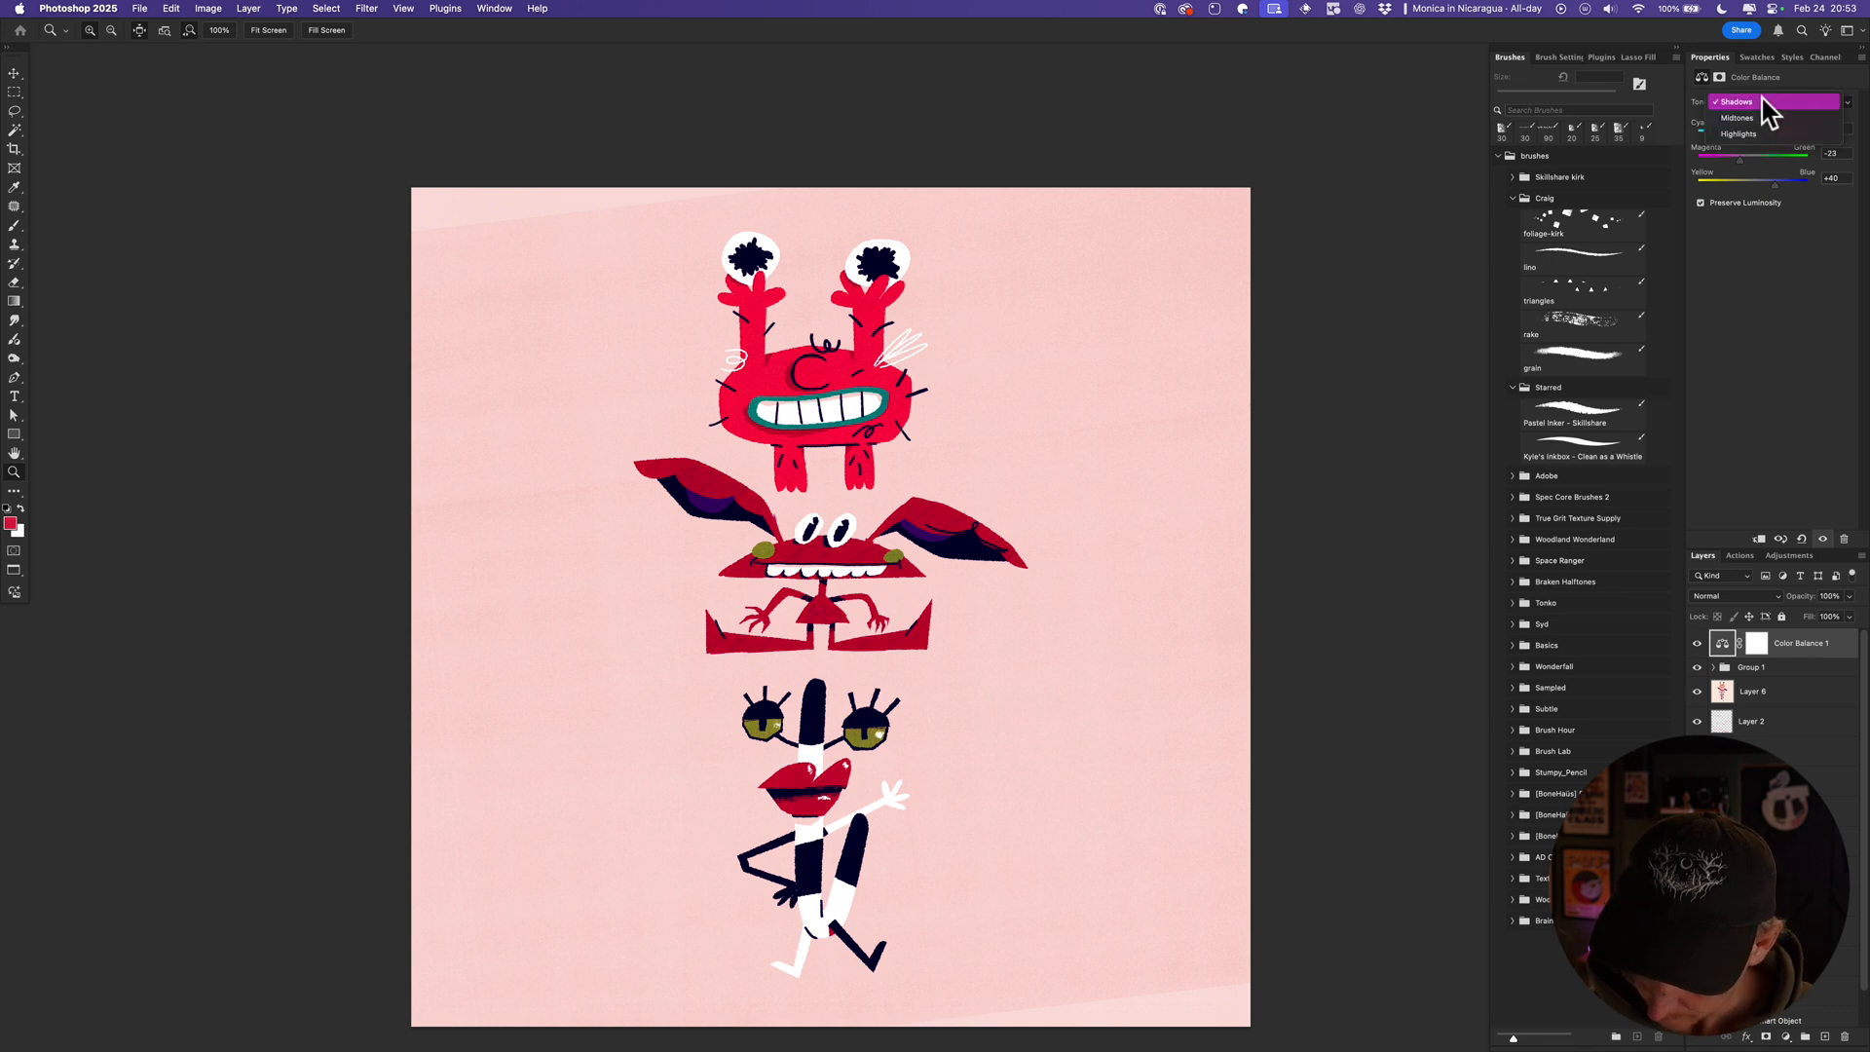
left_click(1737, 134)
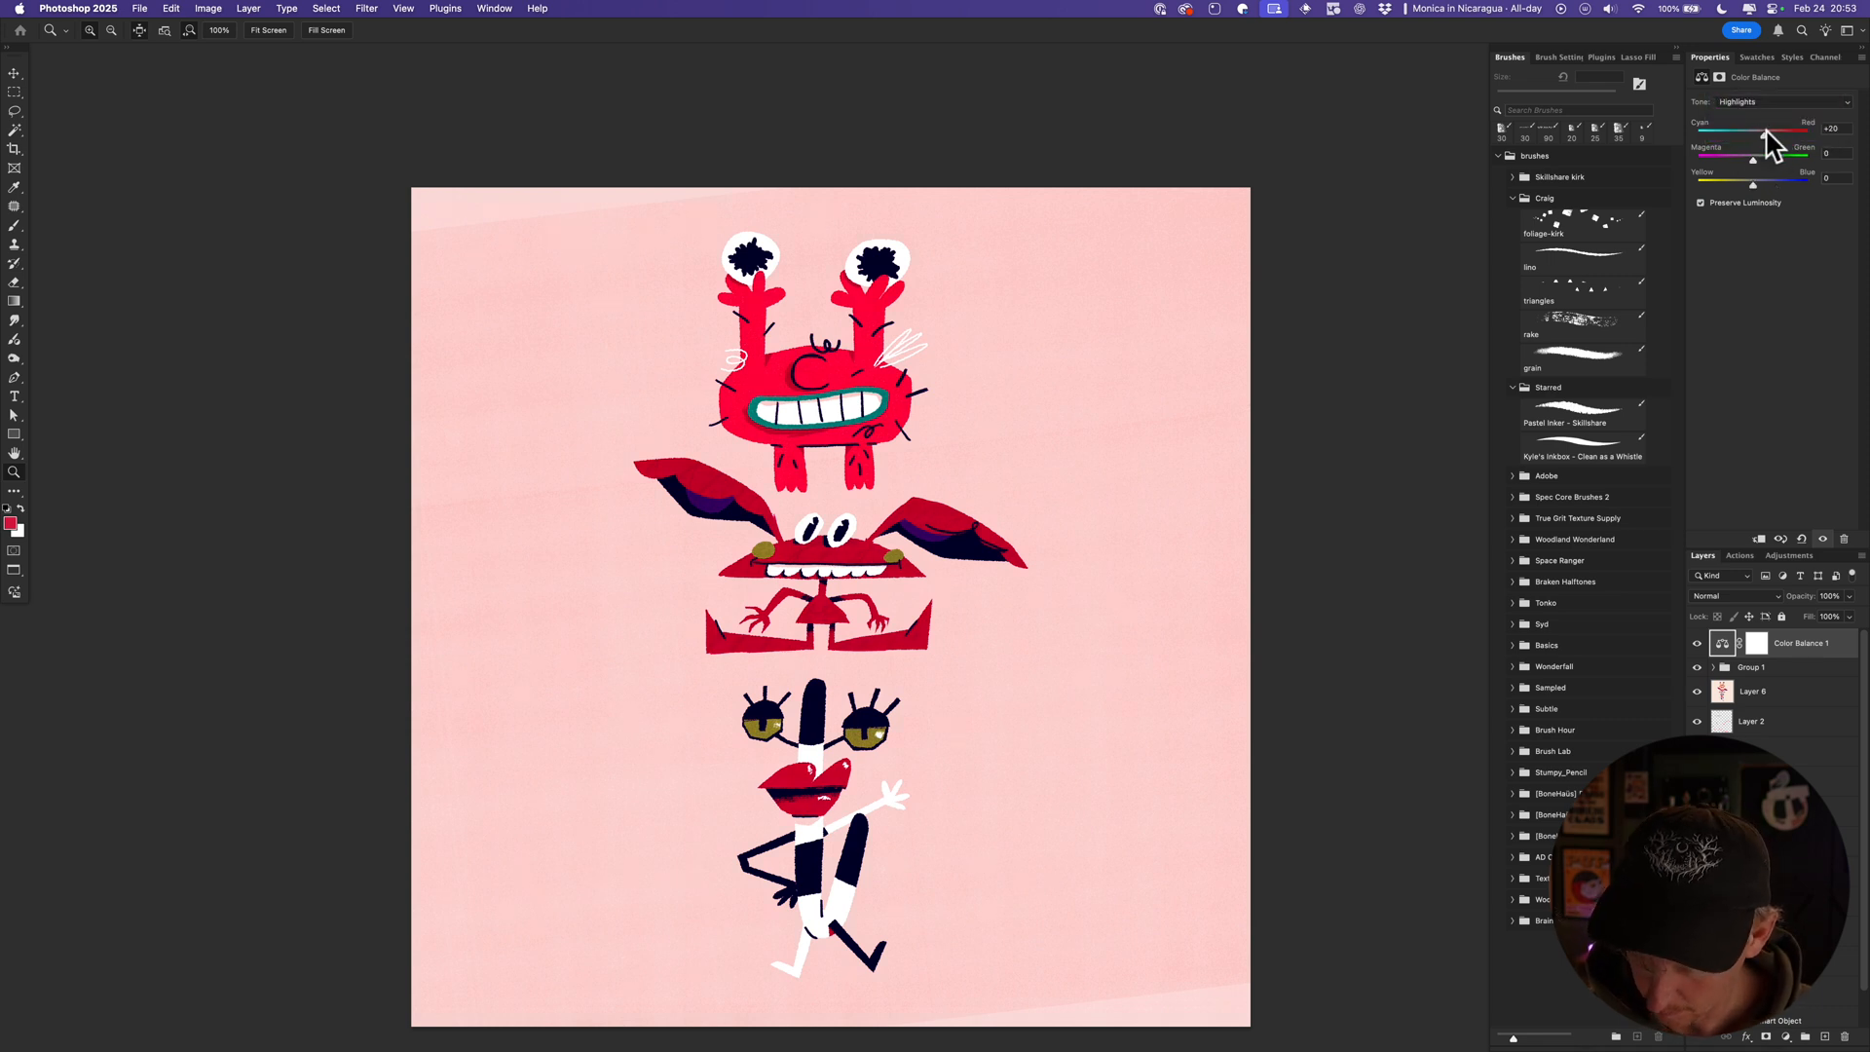